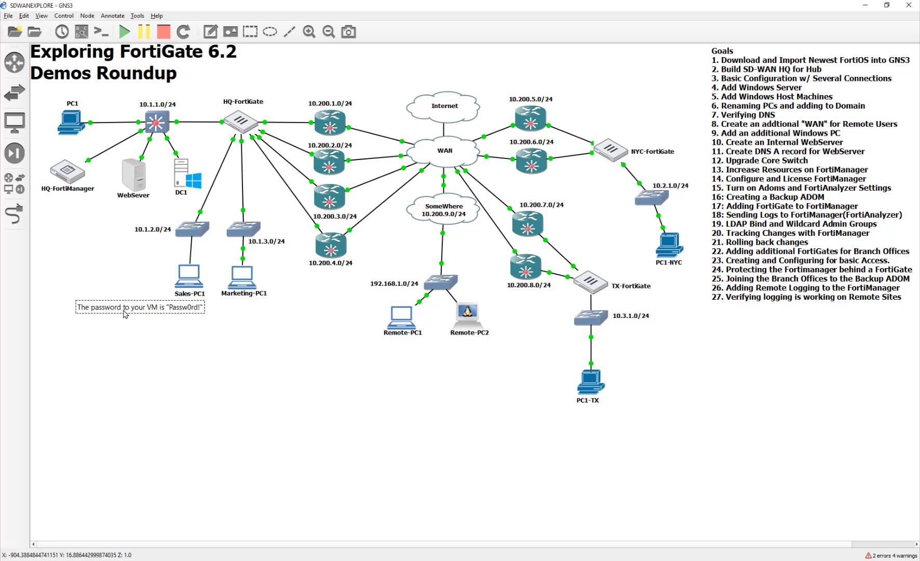
Log in to NYC-FortiGate as admin to reach the Status dashboard
click(401, 441)
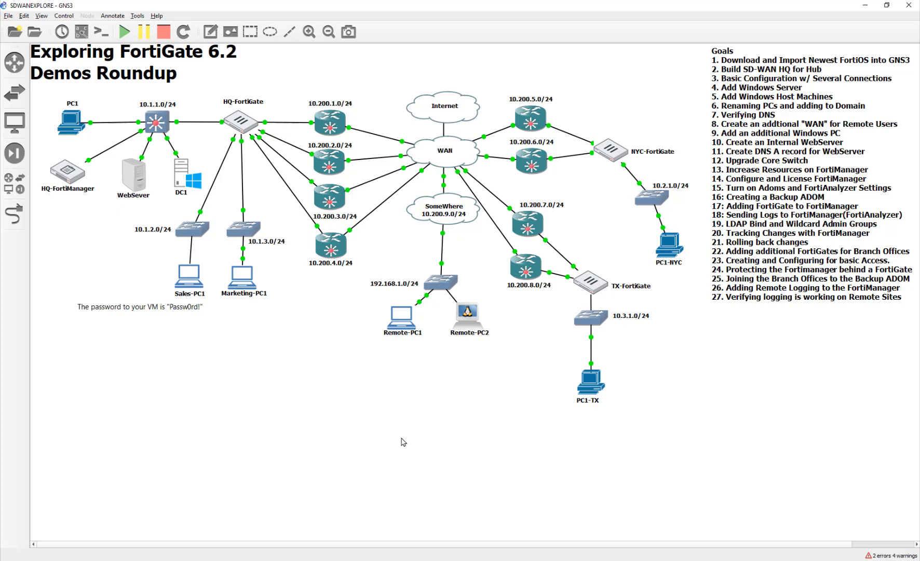
mouse_move(564, 404)
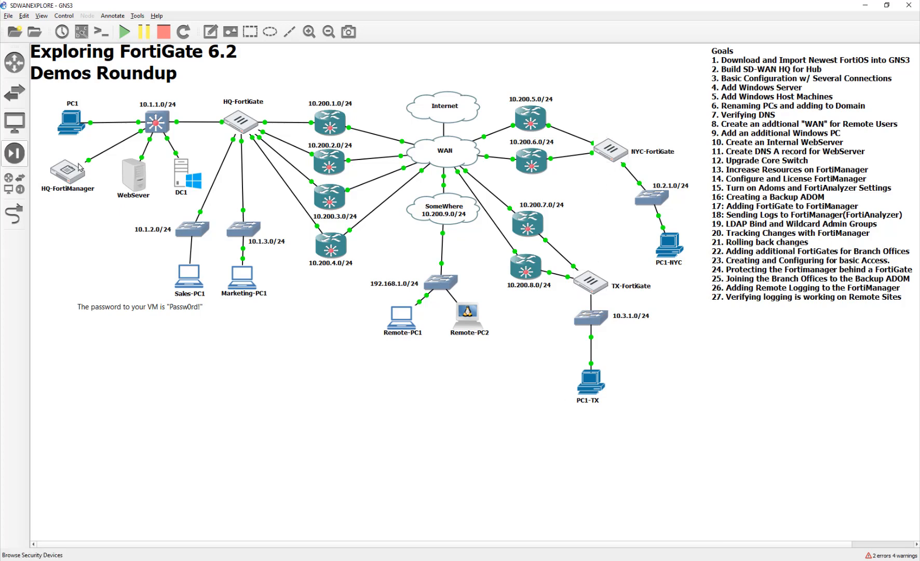
mouse_move(359, 116)
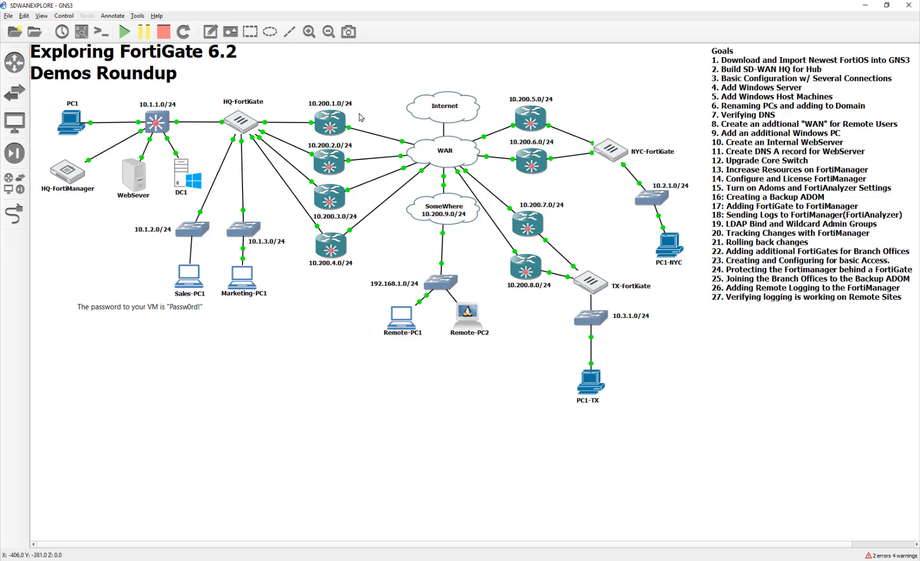
mouse_move(367, 121)
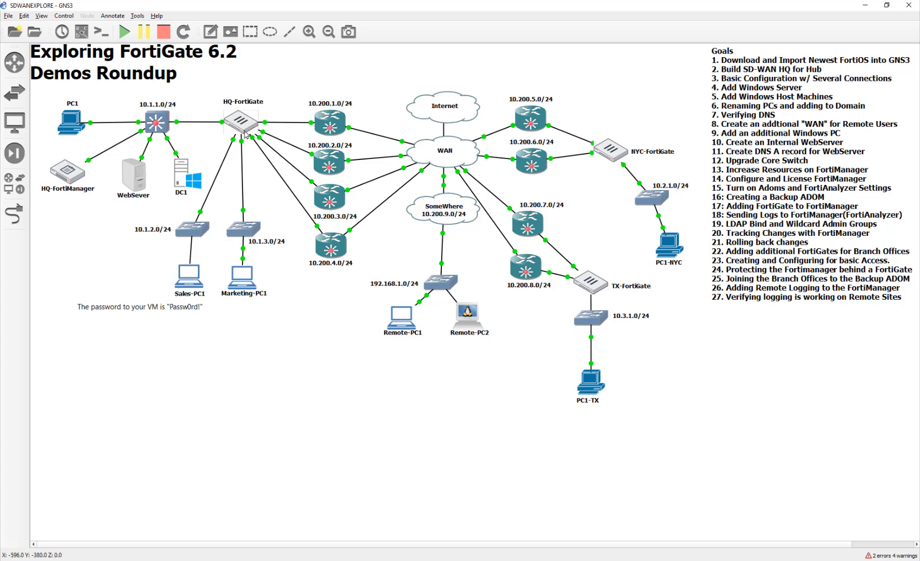
mouse_move(241, 341)
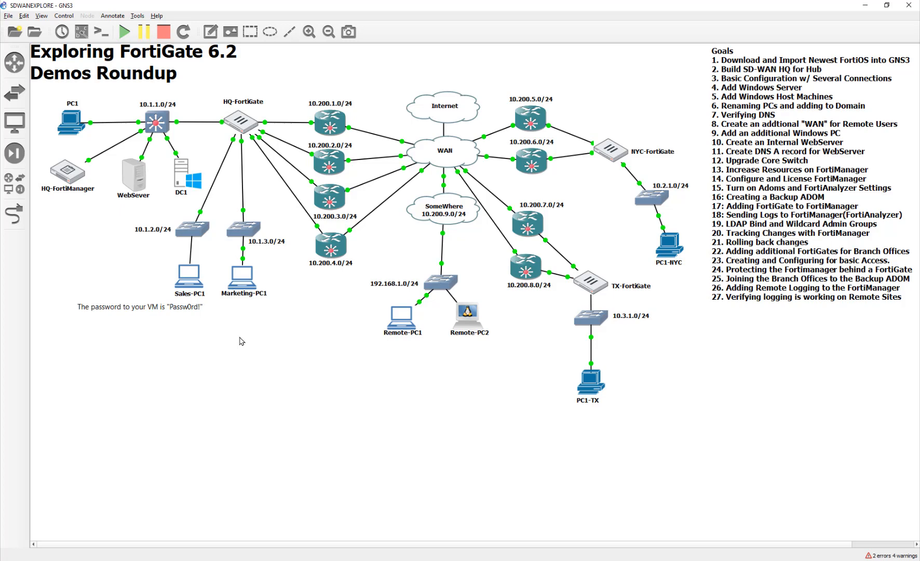
mouse_move(227, 115)
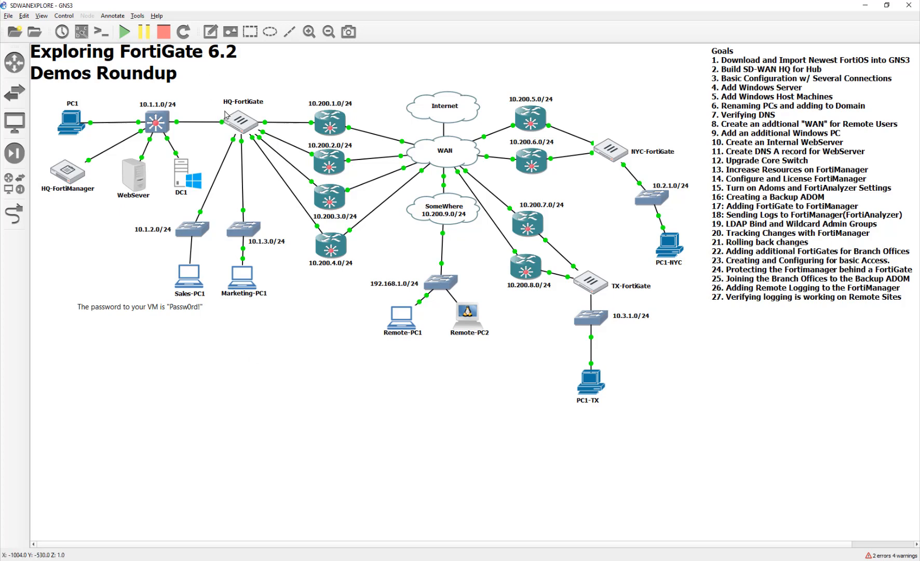
click(241, 123)
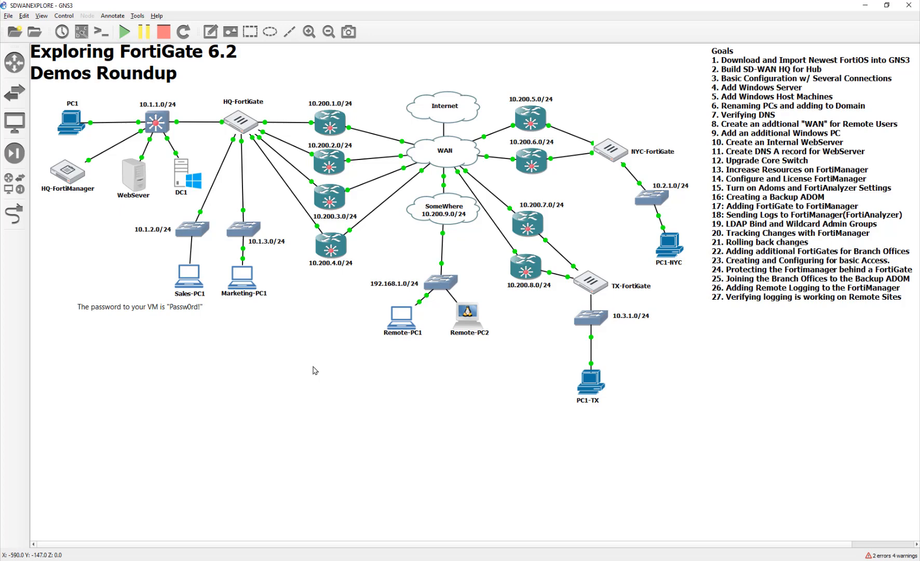
mouse_move(239, 435)
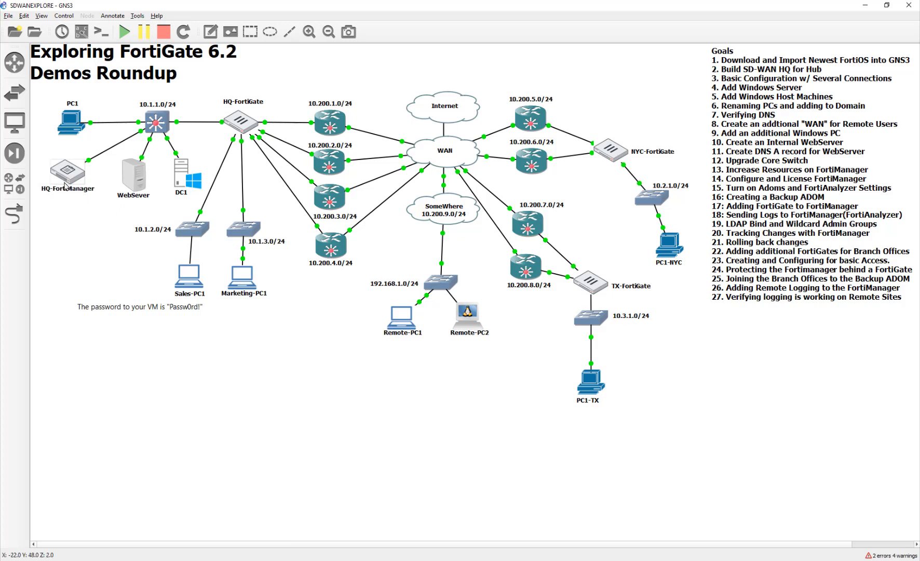
mouse_move(672, 413)
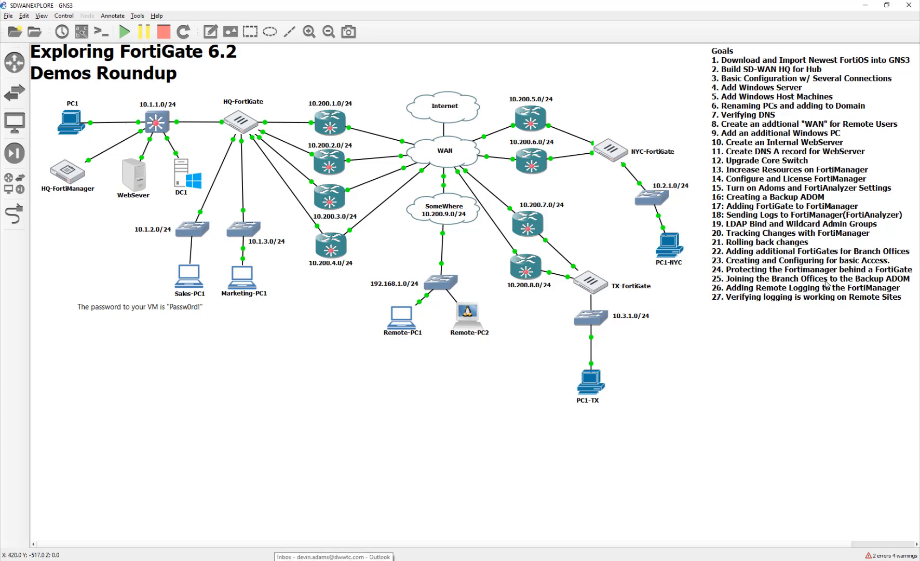
mouse_move(612, 193)
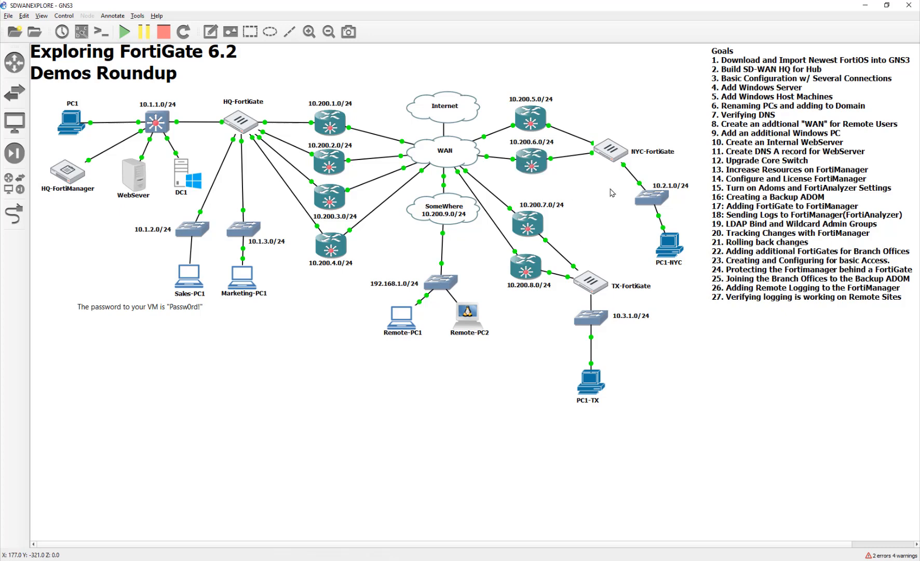
mouse_move(749, 432)
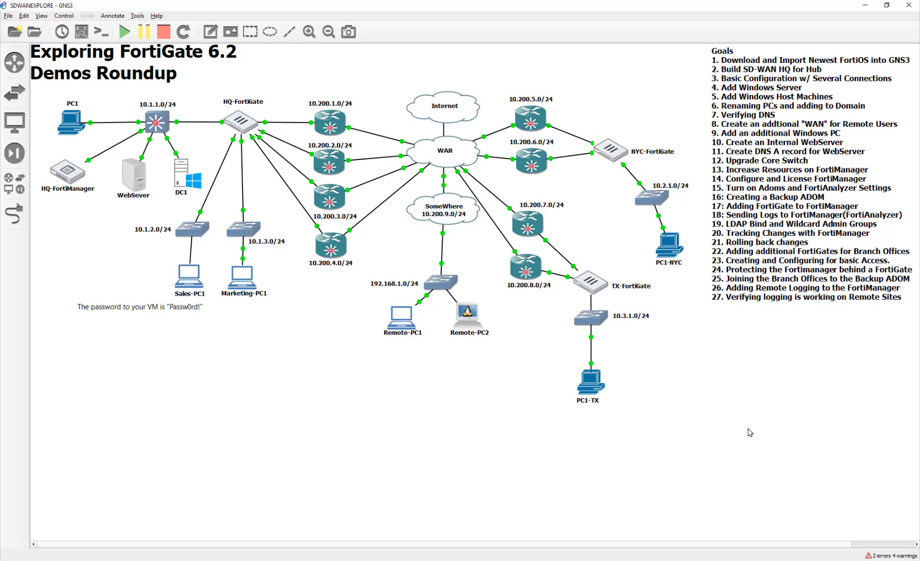
mouse_move(657, 385)
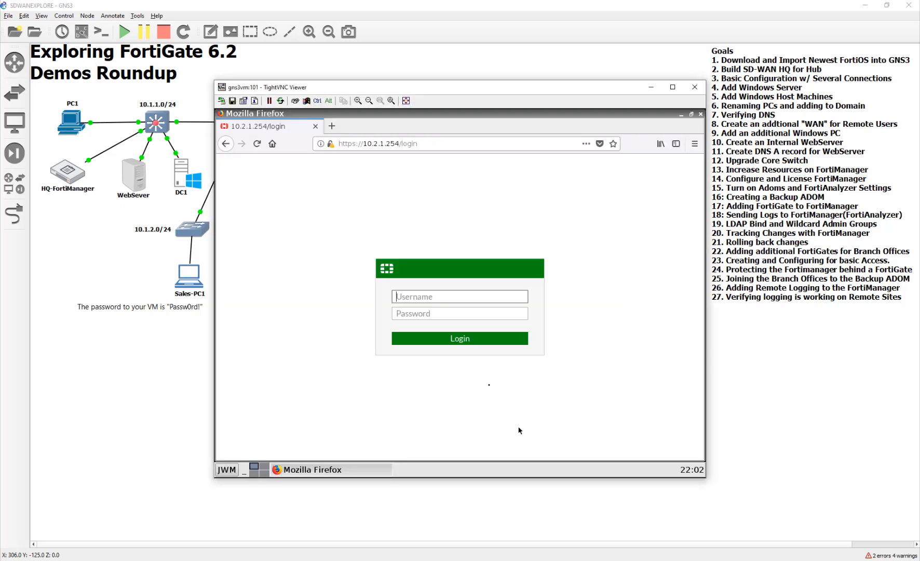
text(admin)
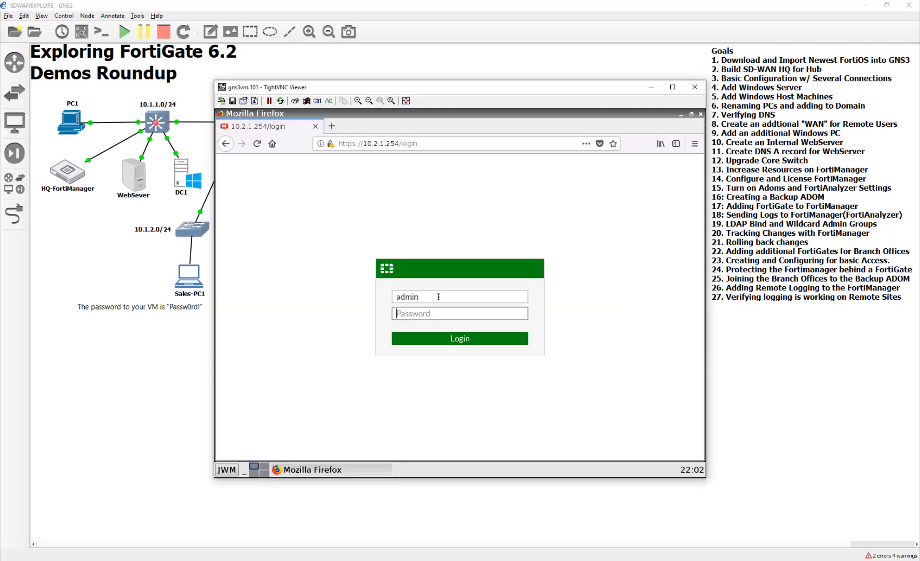
click(459, 338)
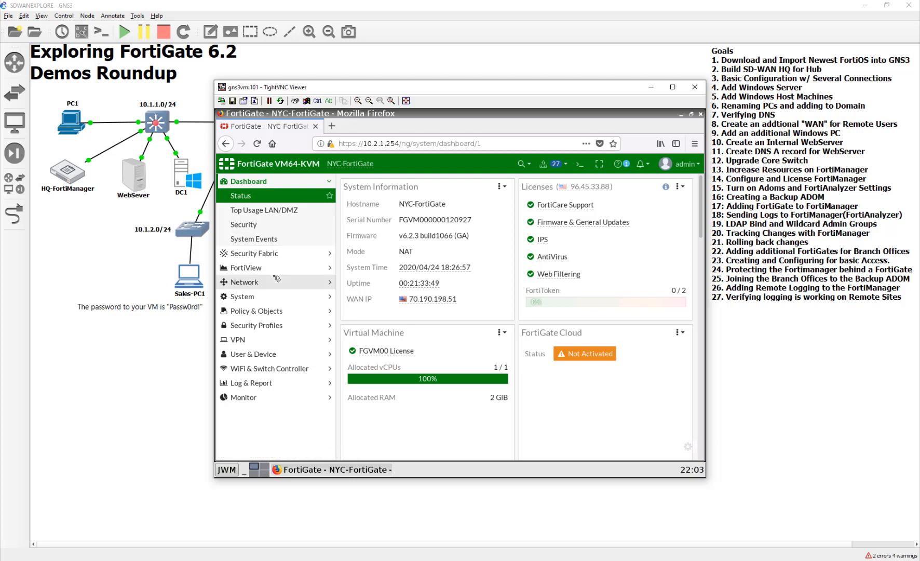
mouse_move(274, 239)
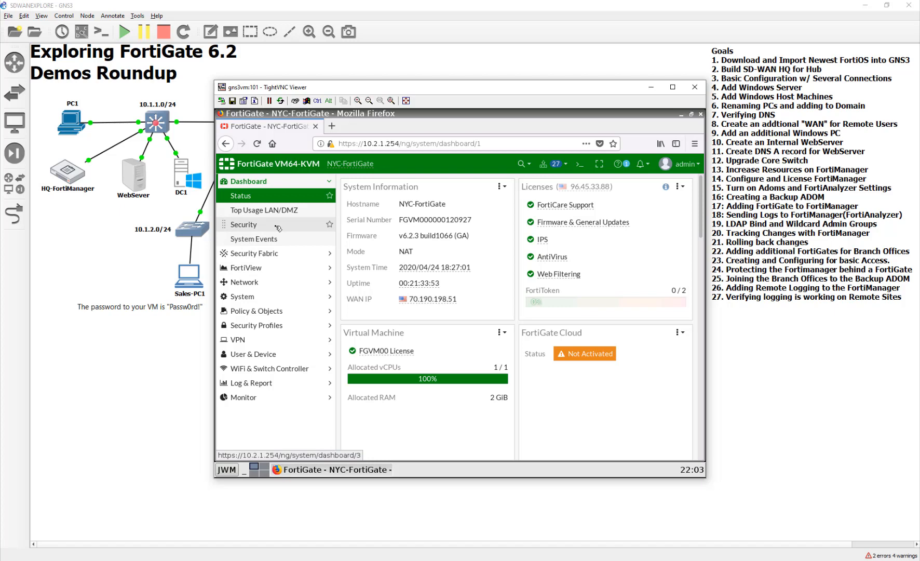
click(242, 238)
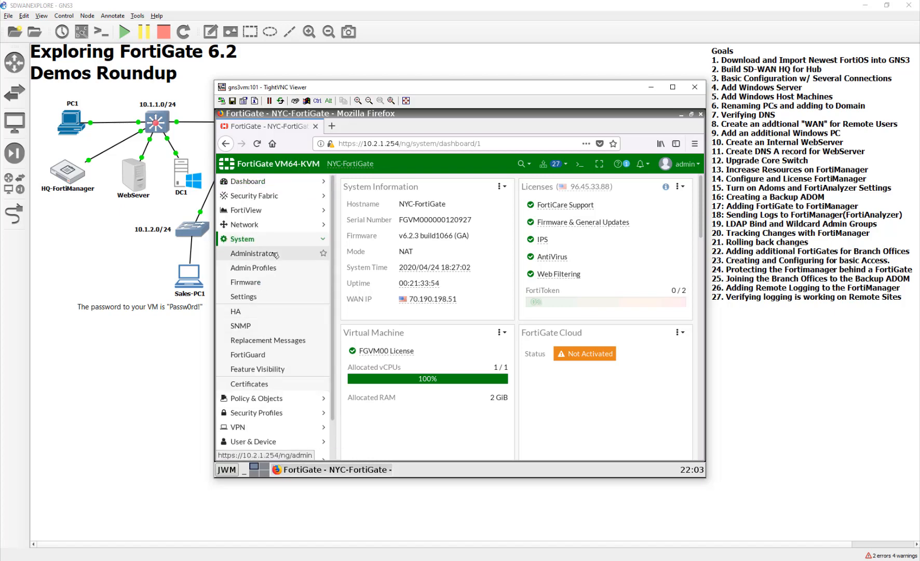
click(255, 254)
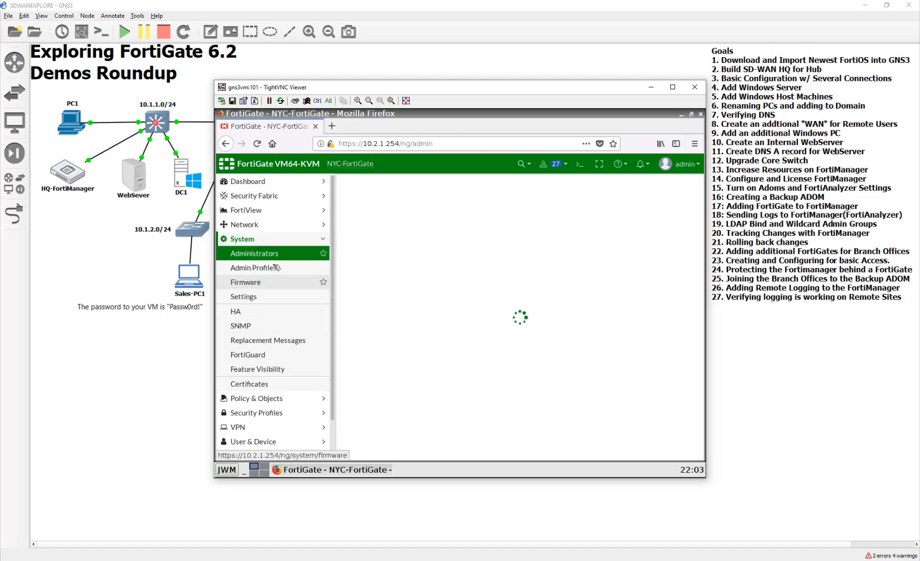
click(370, 184)
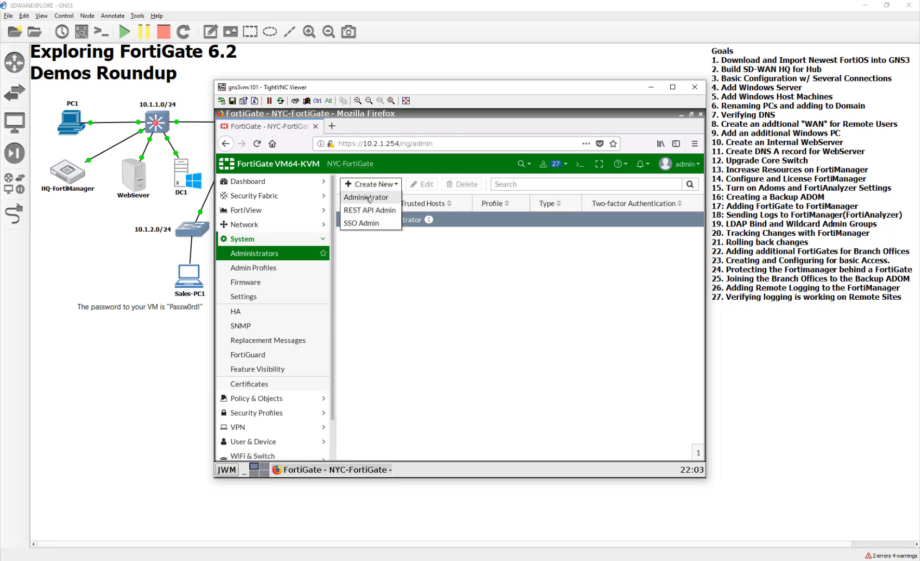
click(366, 197)
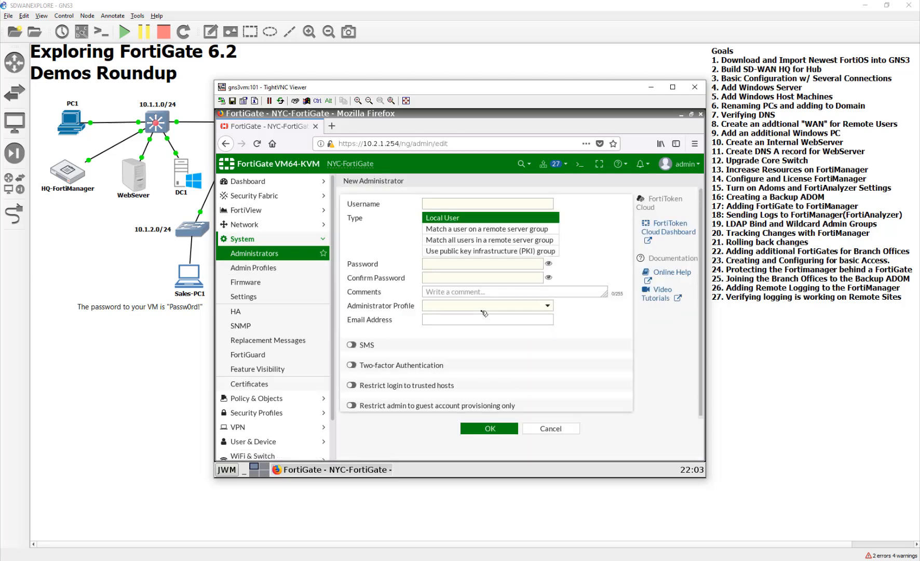
click(488, 203)
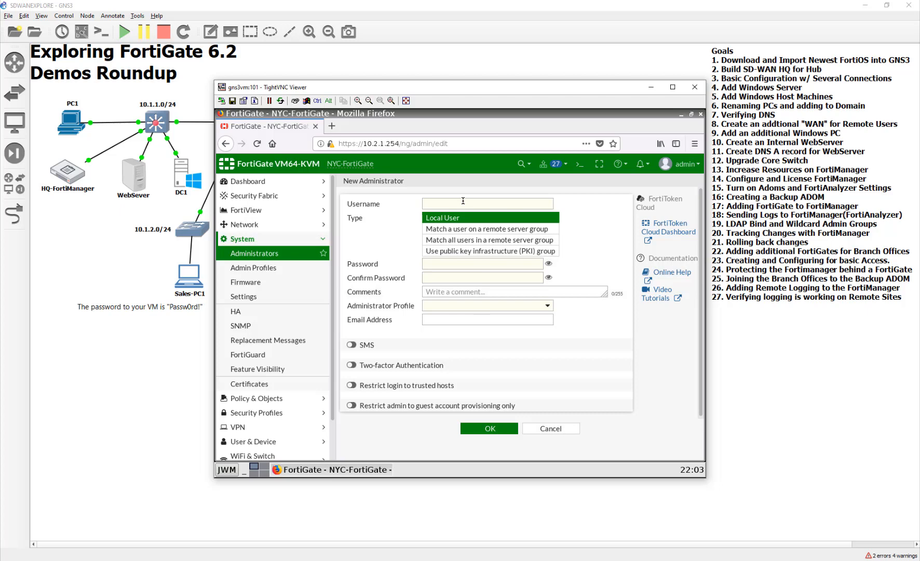
text(joe)
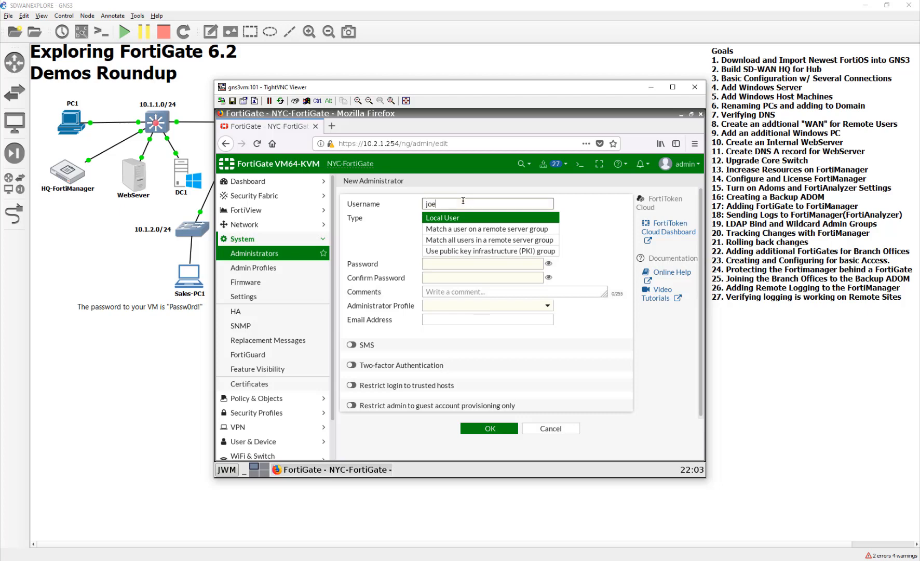
click(483, 264)
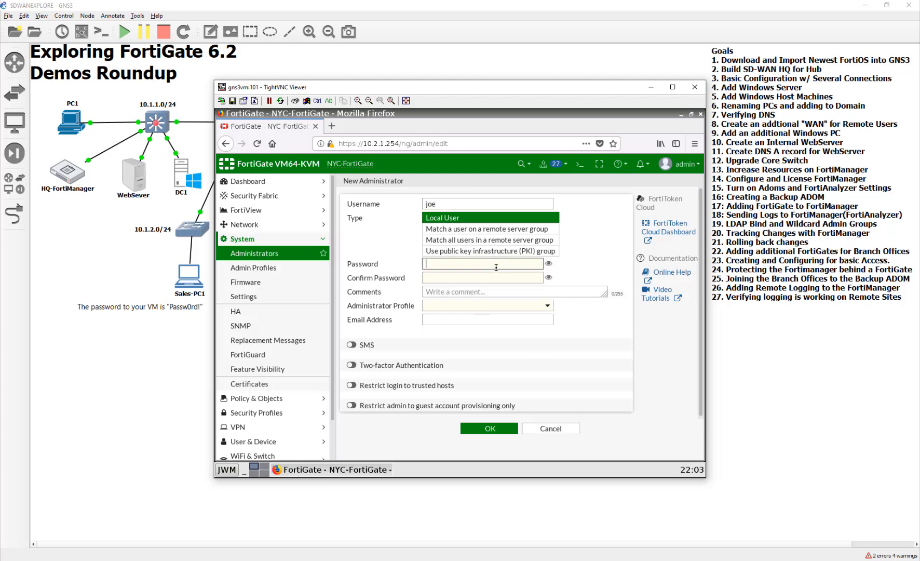
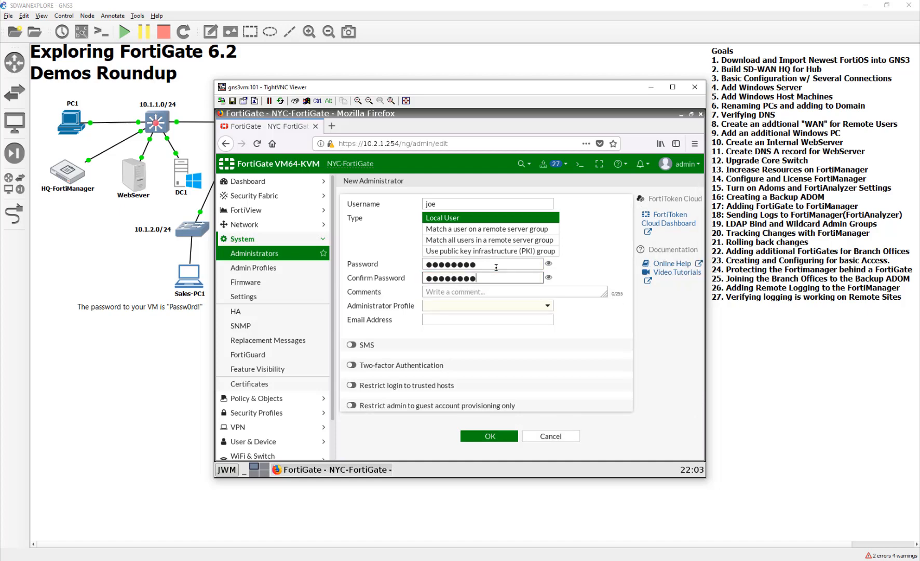
Give joe the super_admin profile and save the account
click(489, 436)
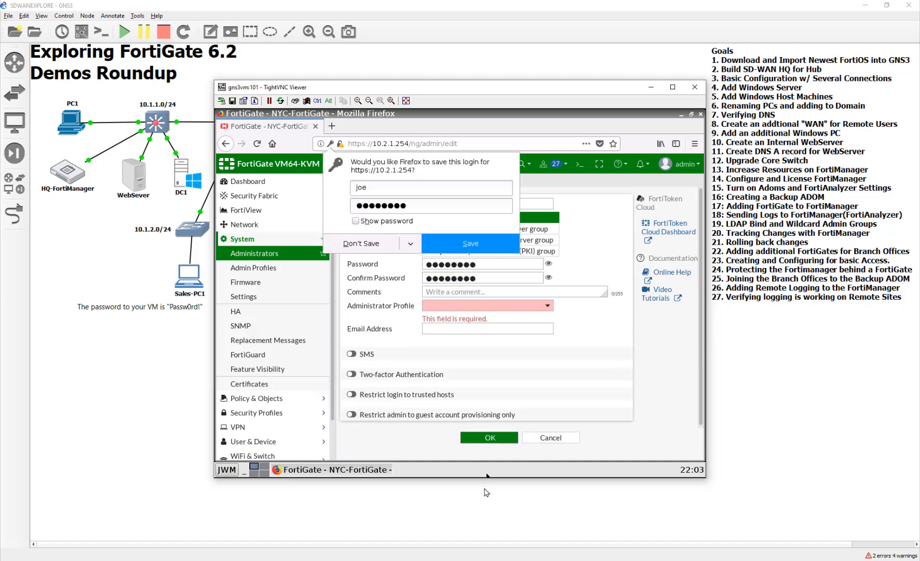
click(360, 244)
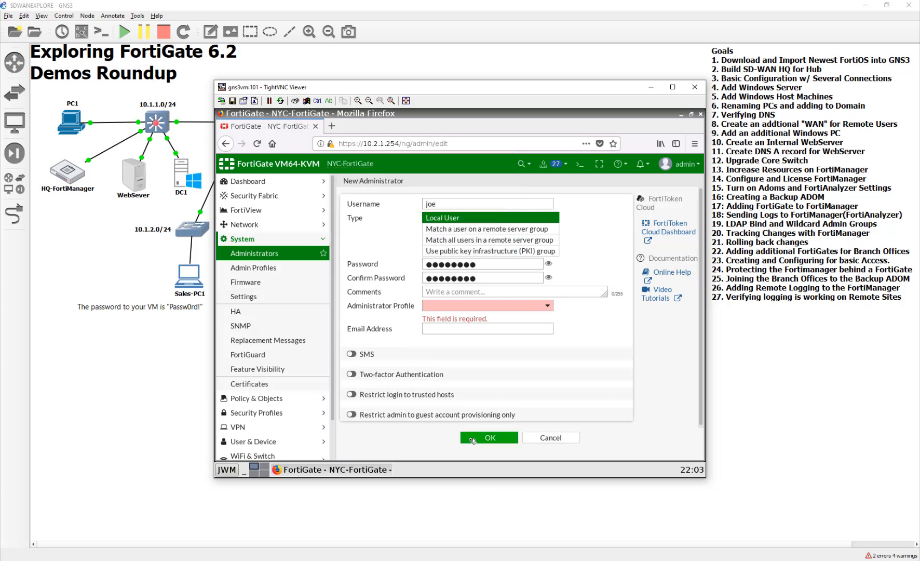
click(487, 305)
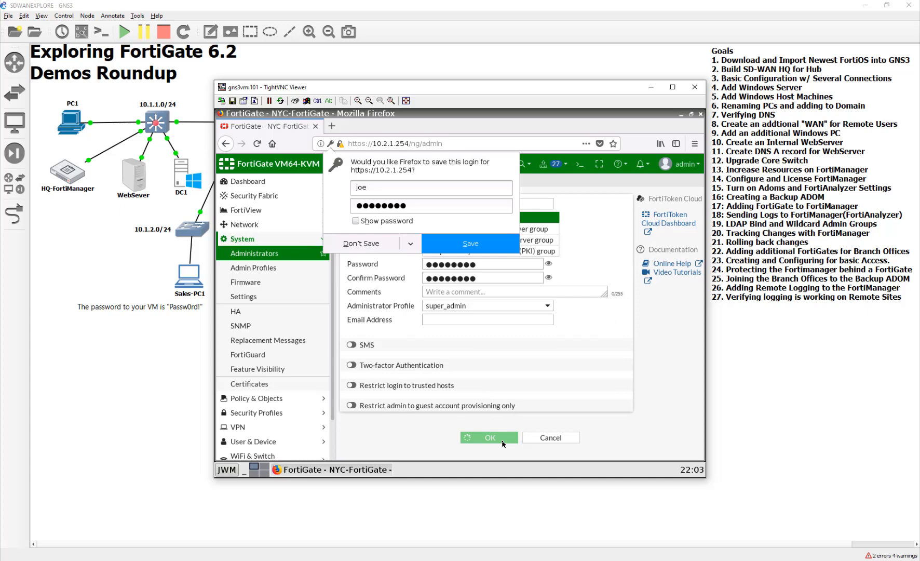
click(489, 437)
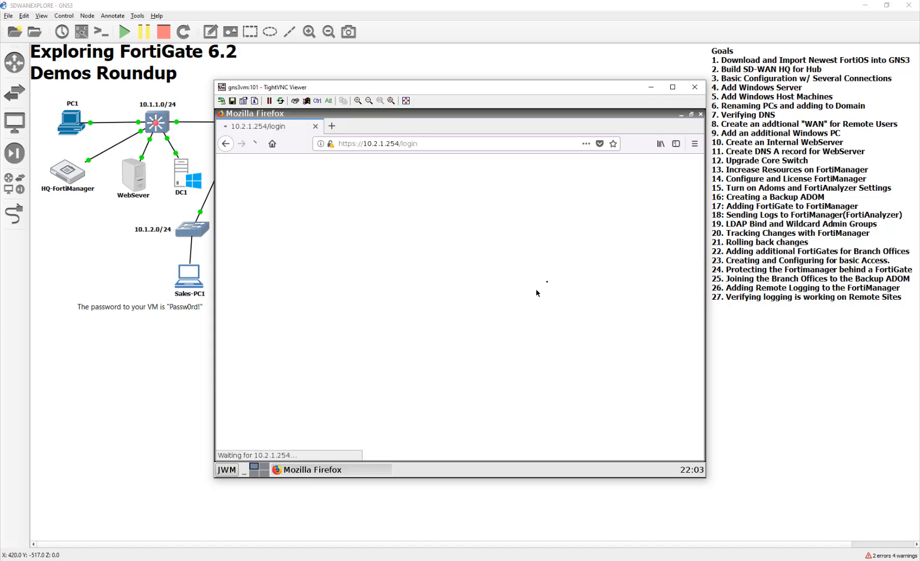
Log back in to NYC-FortiGate with username joe
text(jo)
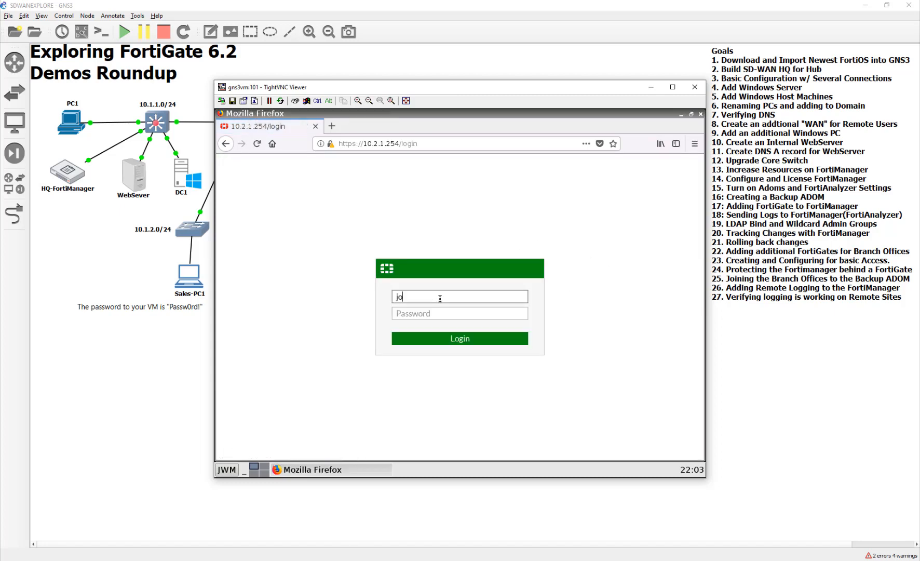
text(e)
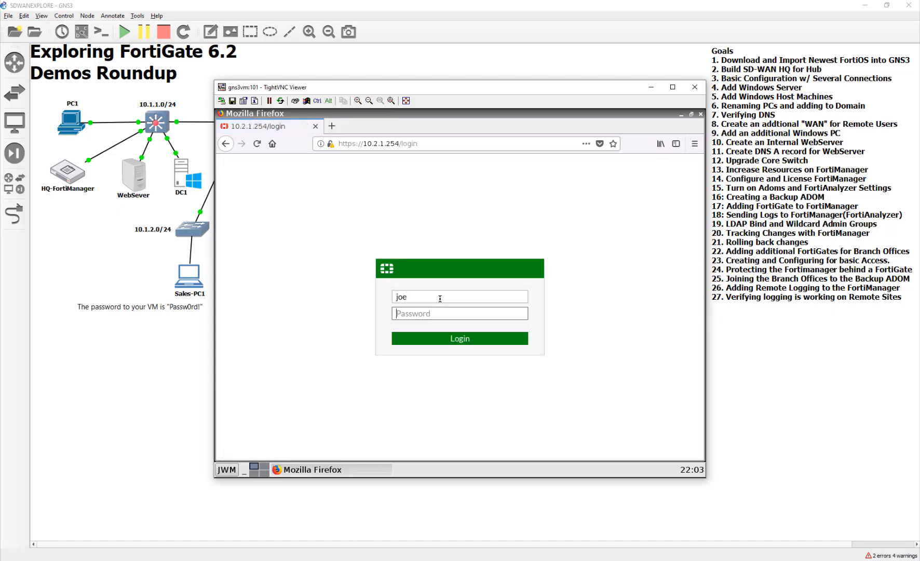
click(460, 338)
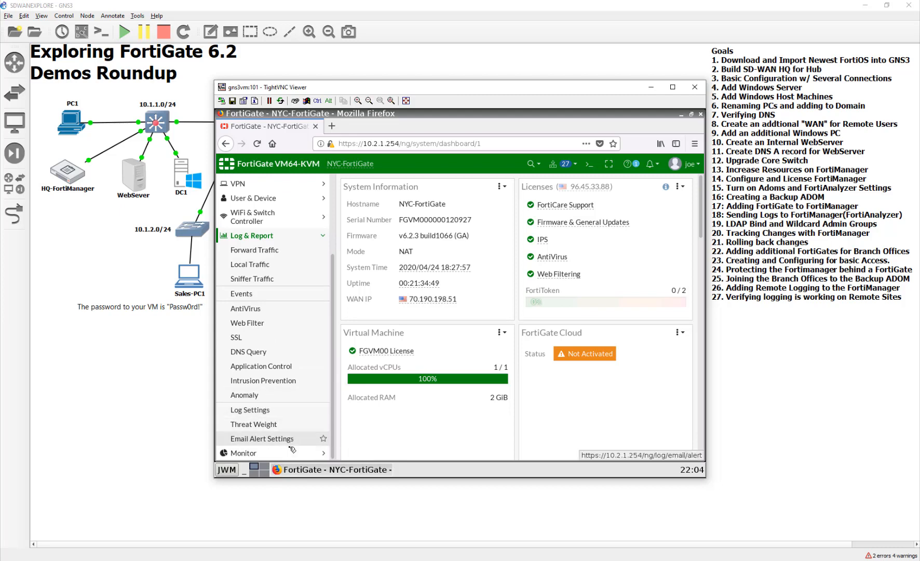
In Log Settings, enable remote logging to FortiManager 10.200.1.10 with real-time upload
click(250, 410)
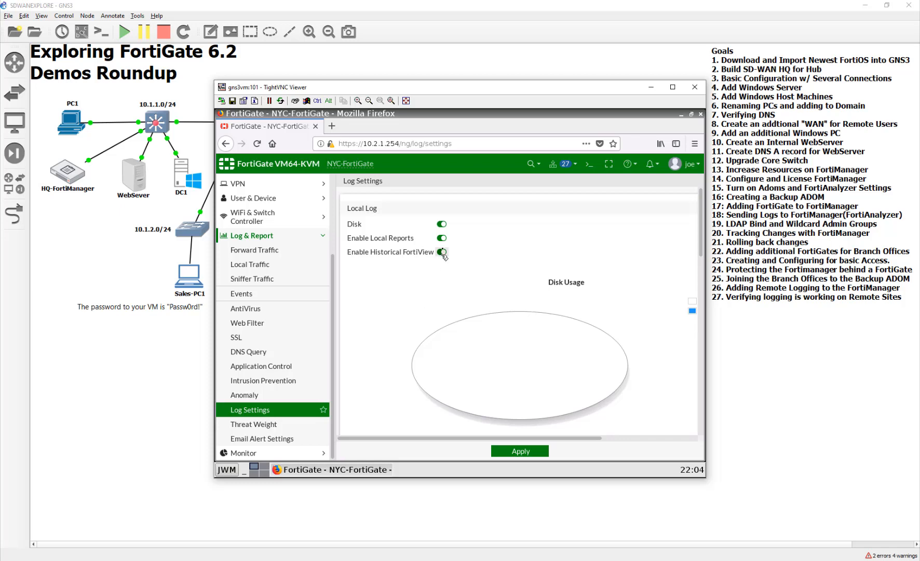
click(441, 252)
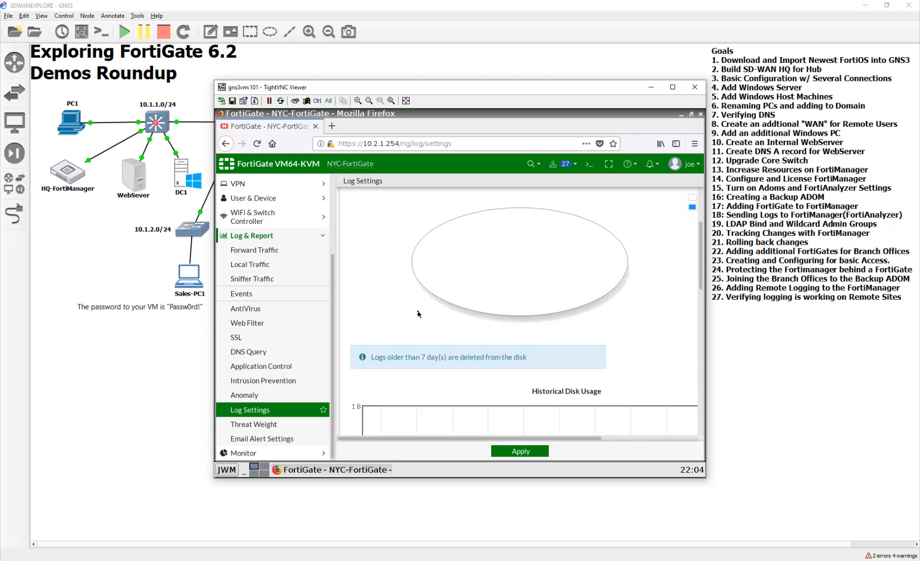
scroll(down, 3)
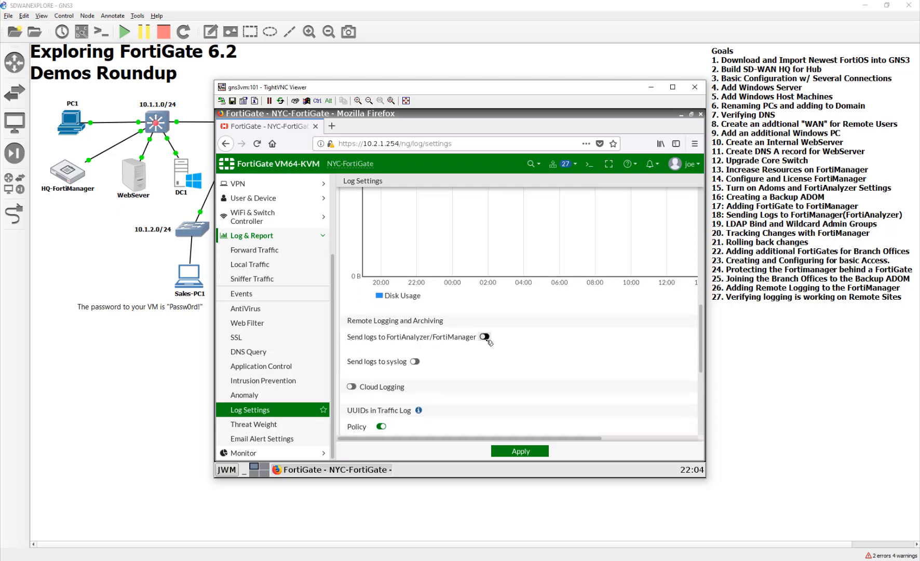
click(484, 337)
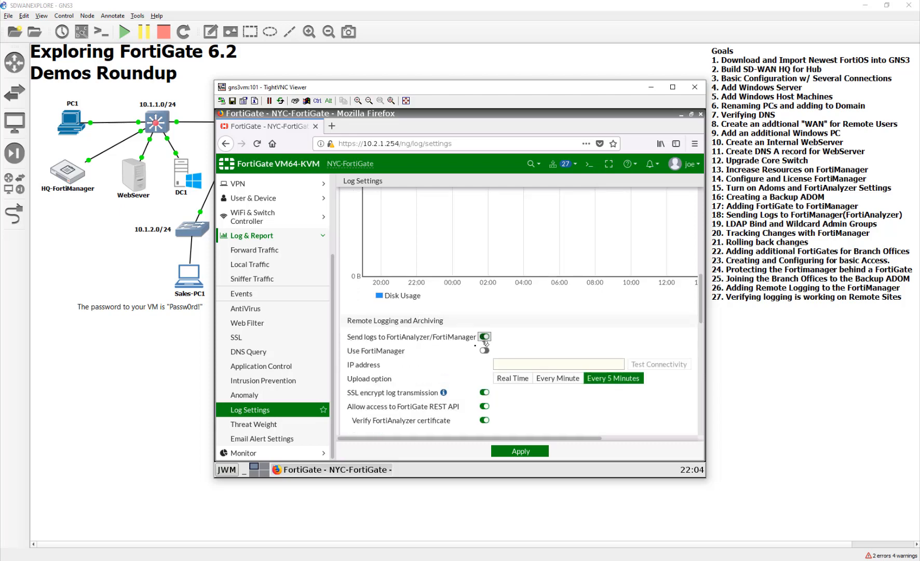
click(484, 351)
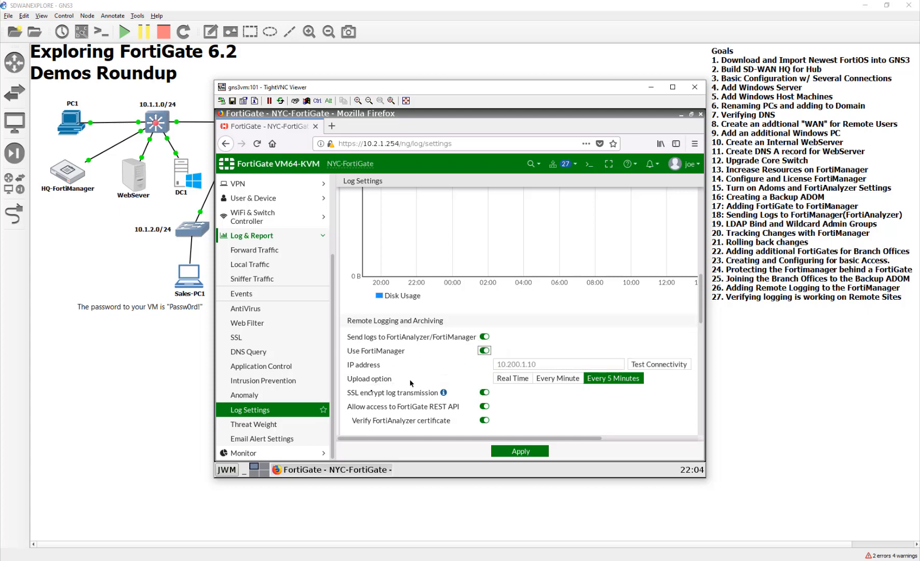
scroll(down, 3)
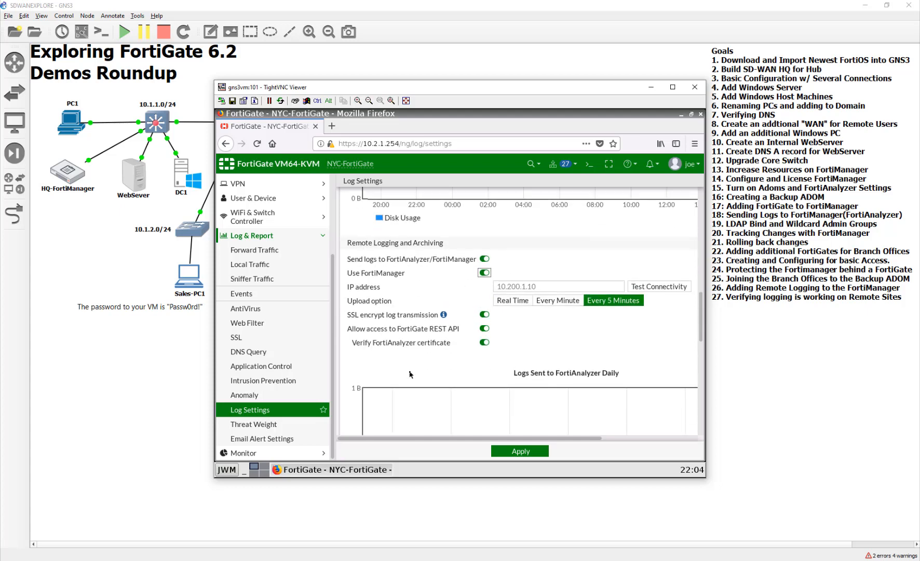
click(512, 300)
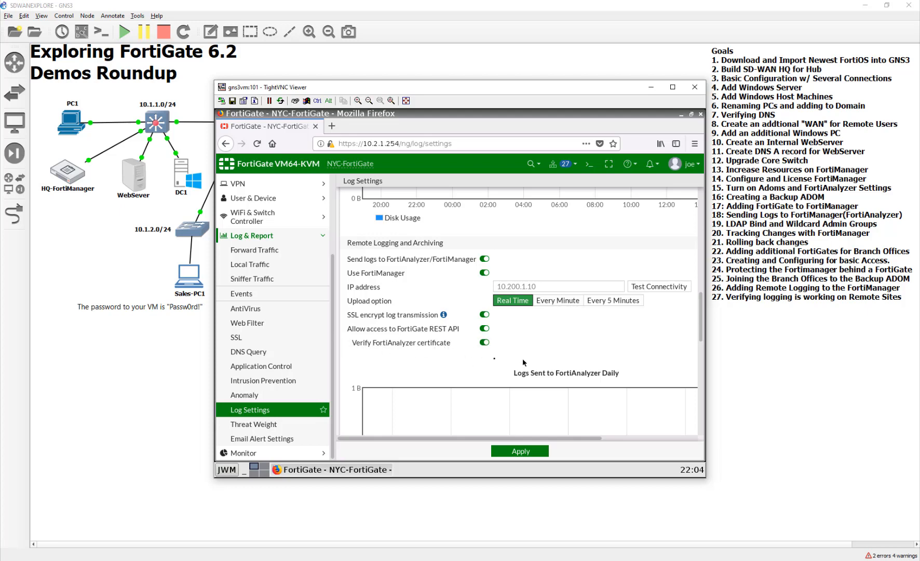
click(483, 343)
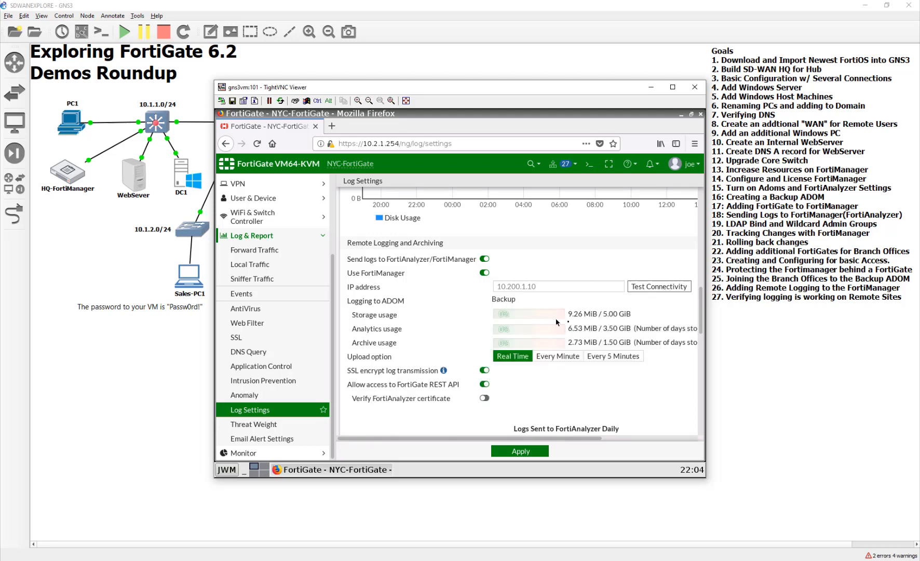
mouse_move(646, 313)
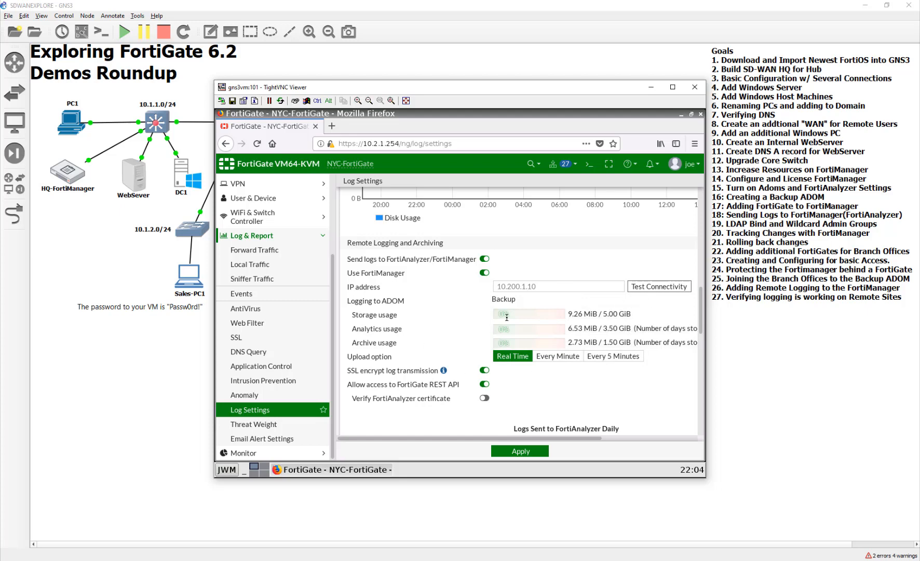
mouse_move(639, 319)
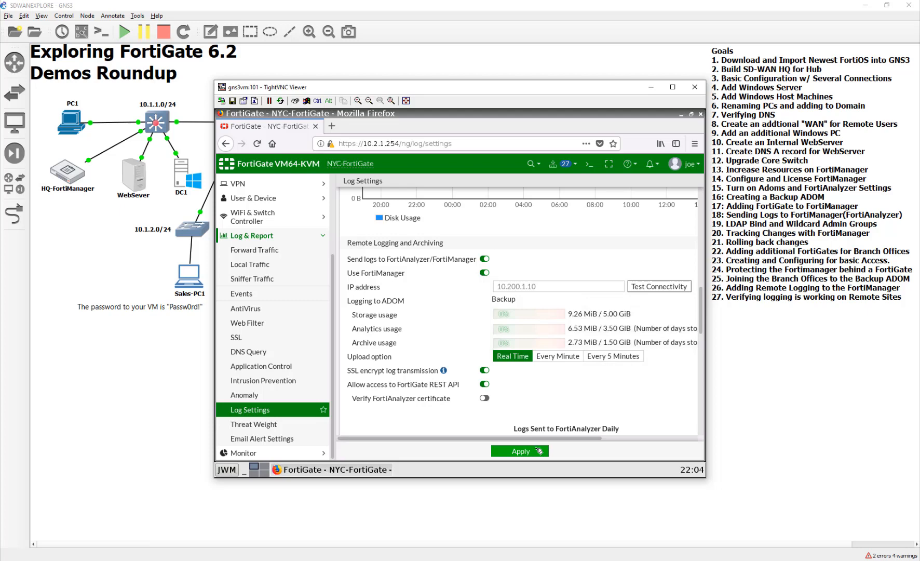
Apply the logging settings and close the NYC-FortiGate console
click(520, 451)
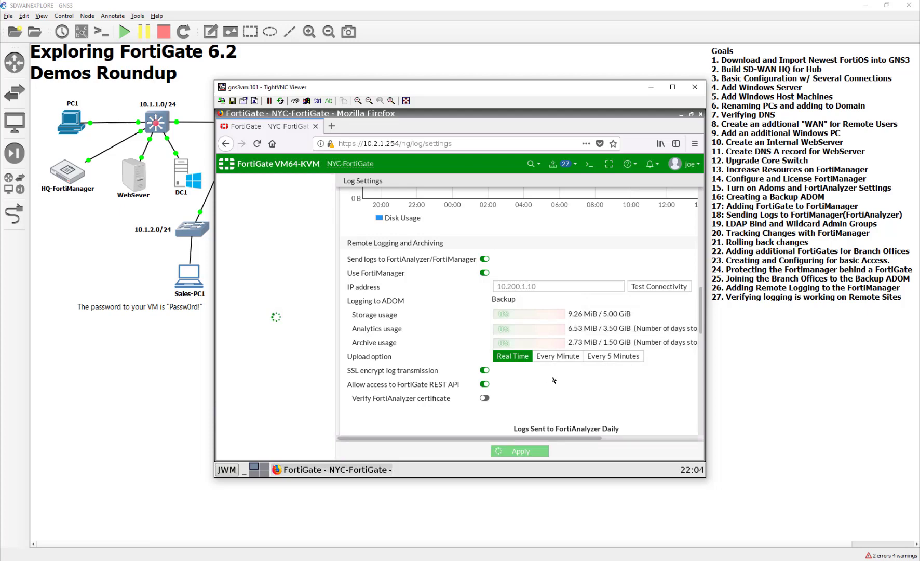
click(520, 451)
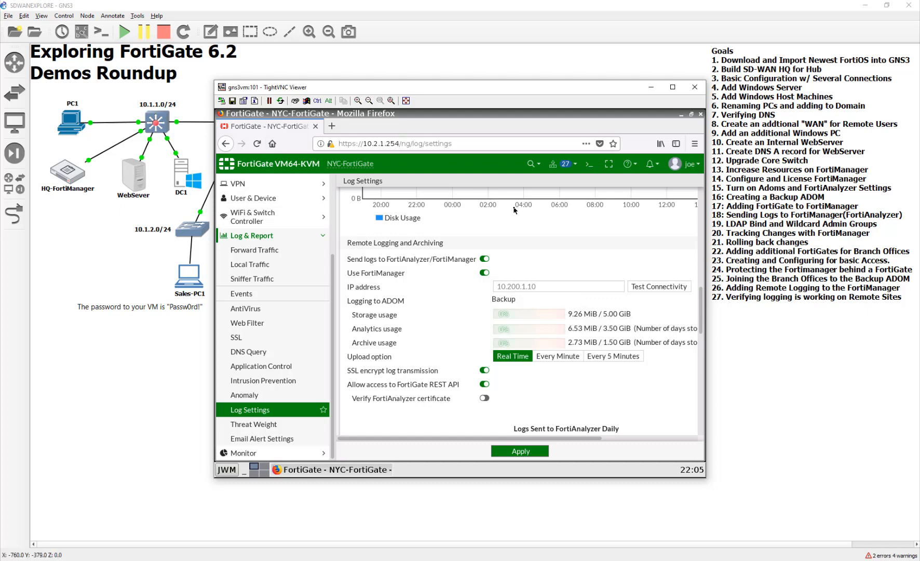
mouse_move(544, 453)
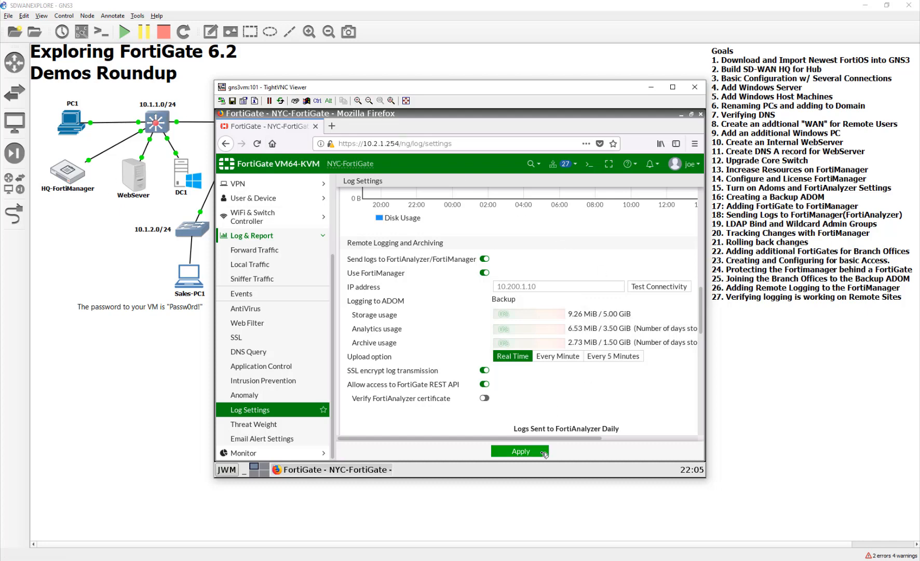
click(520, 451)
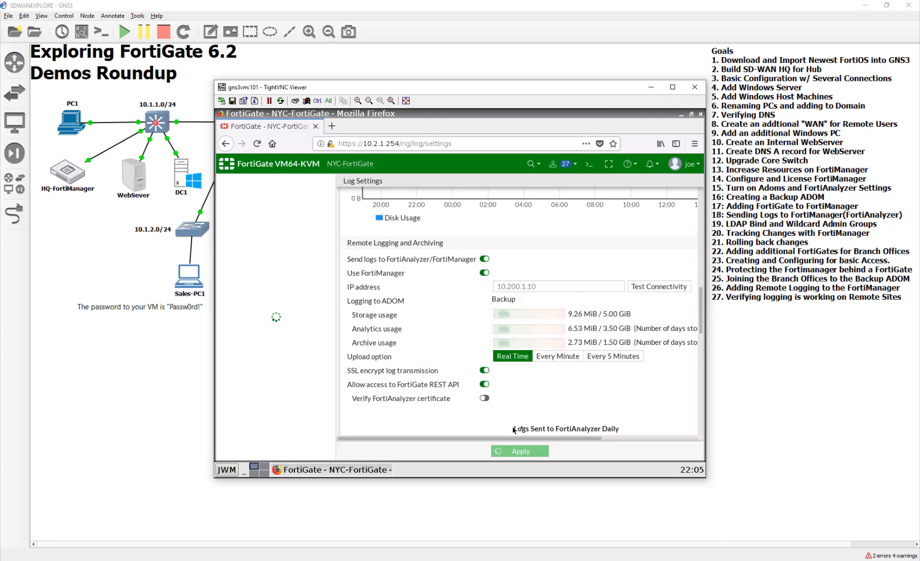
click(519, 451)
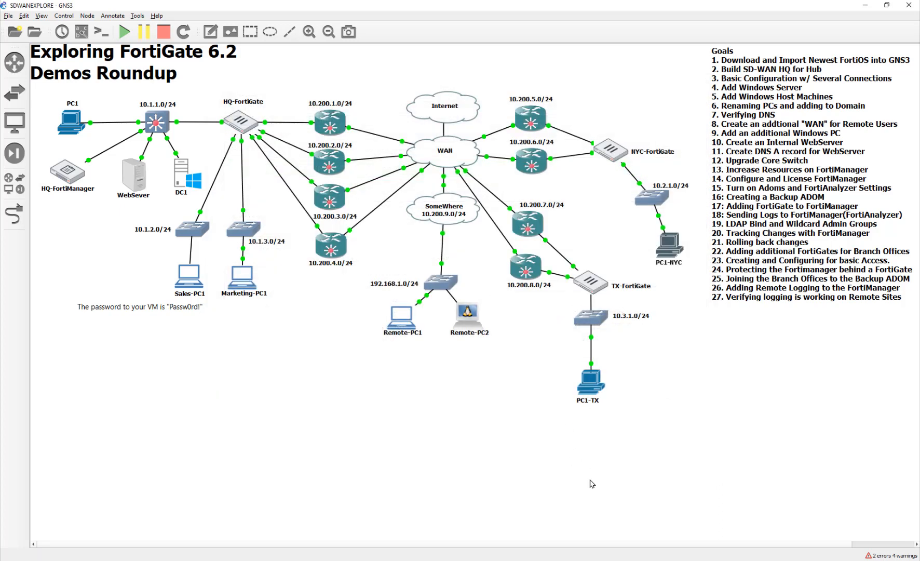
mouse_move(354, 448)
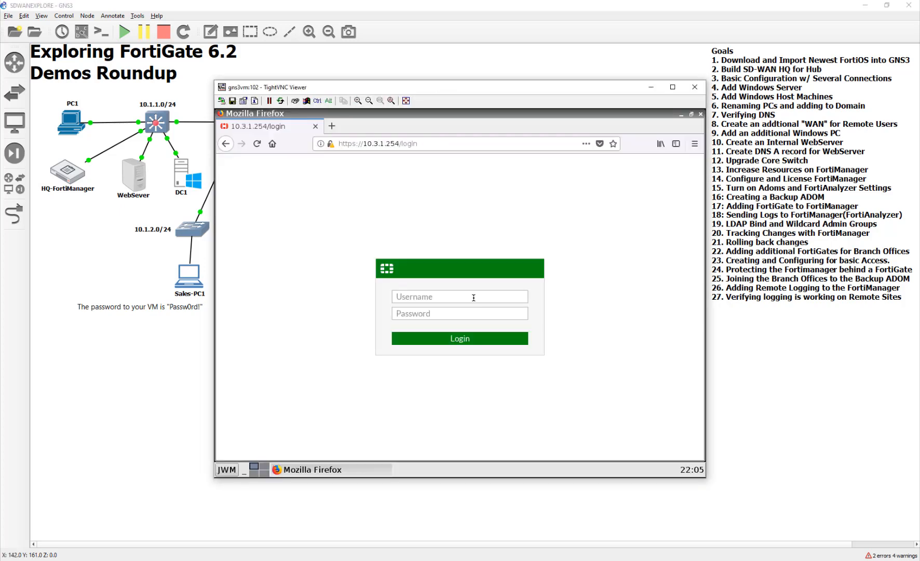
Log in to TX-FortiGate as admin, retrying after a failed attempt
text(admin)
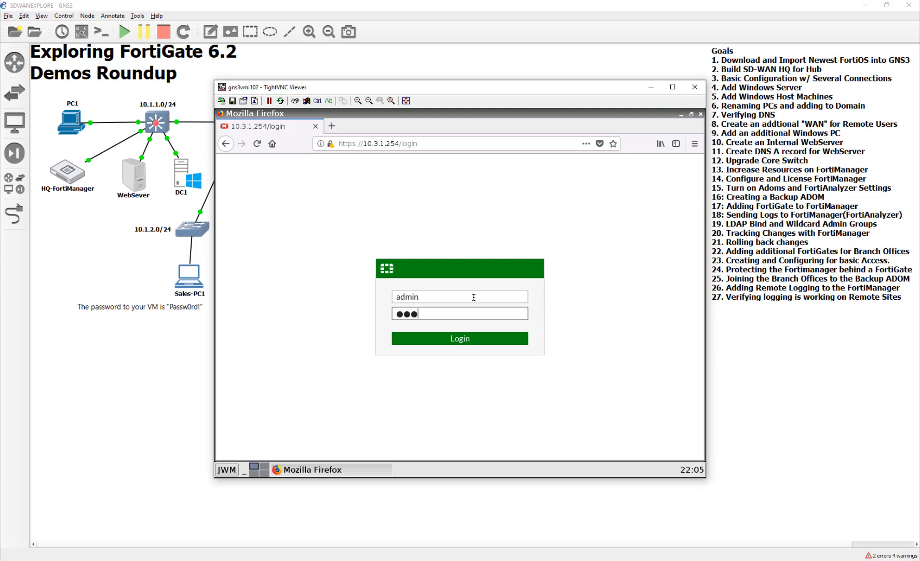
click(459, 338)
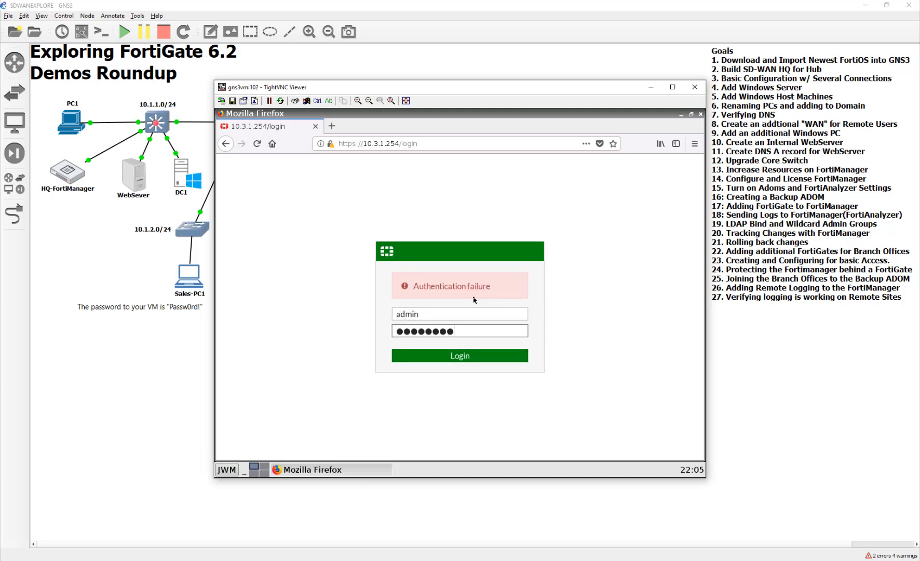
click(459, 355)
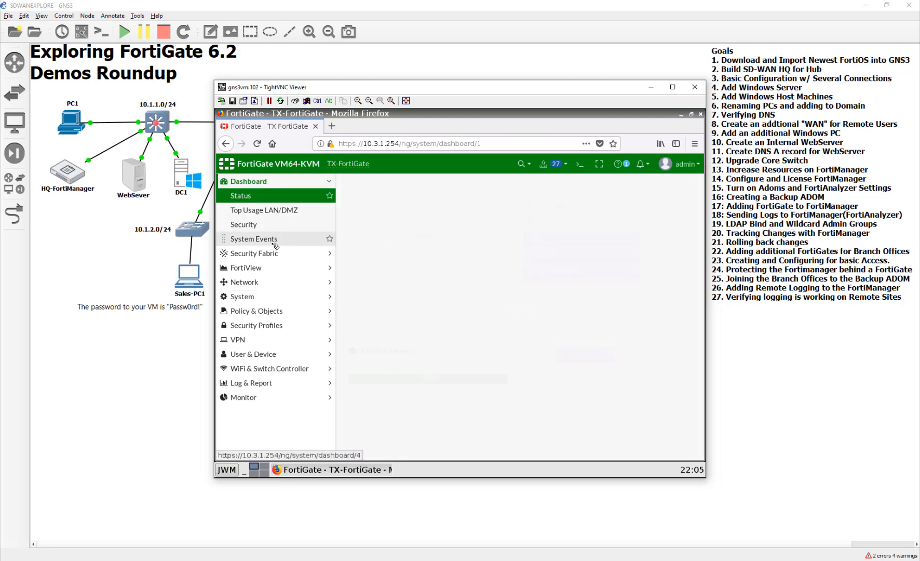
click(245, 296)
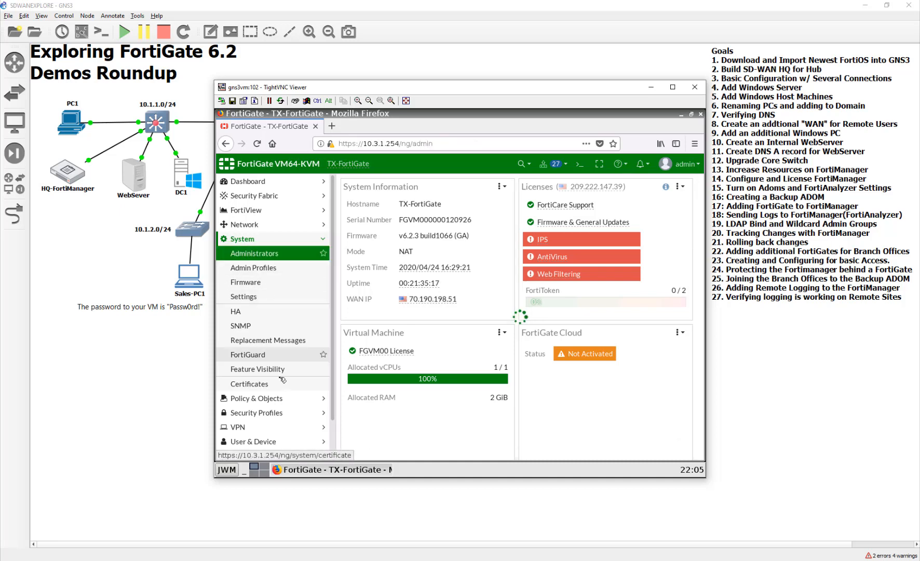
click(255, 253)
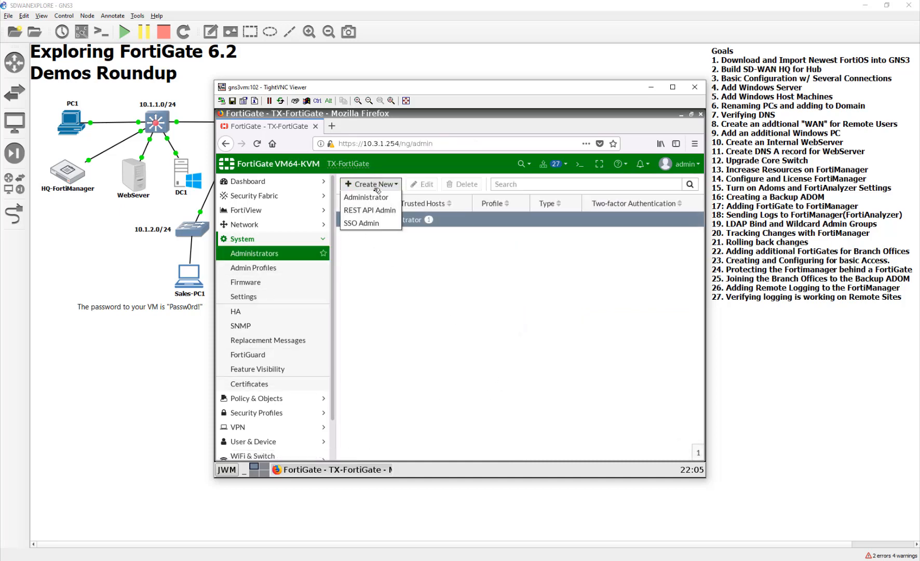
click(366, 197)
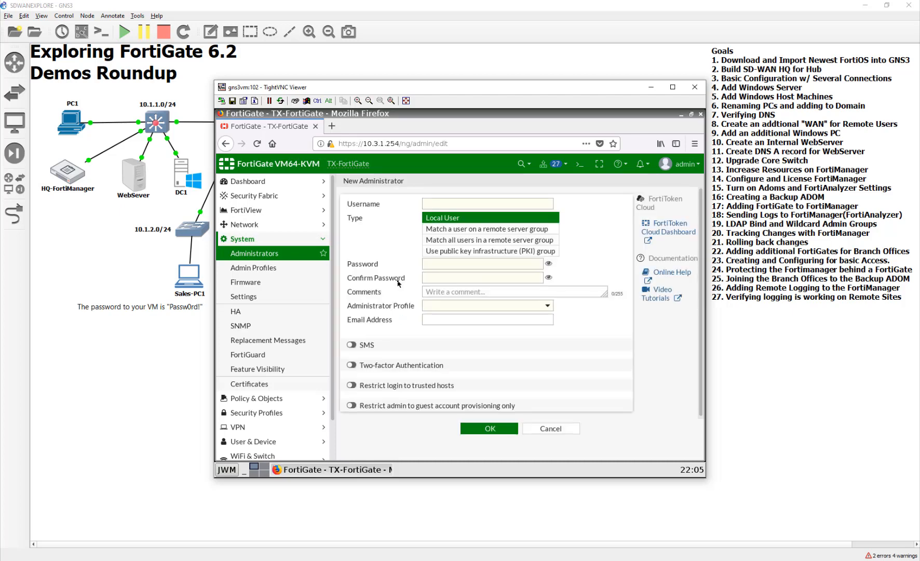
click(487, 203)
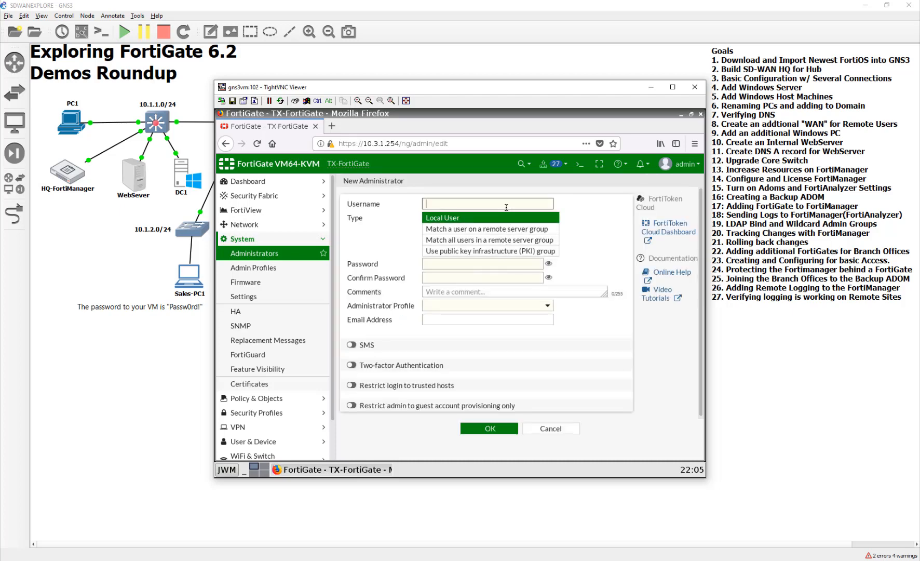
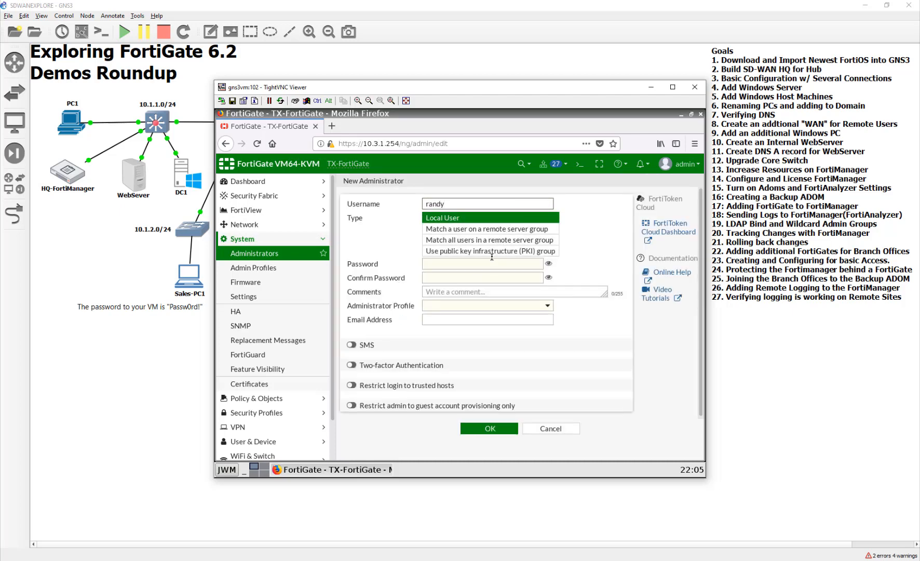
click(486, 264)
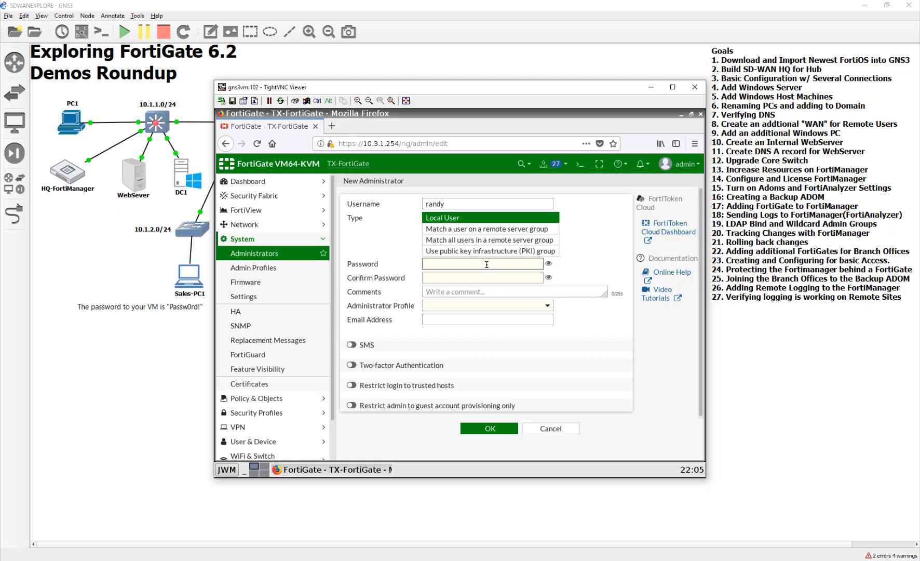
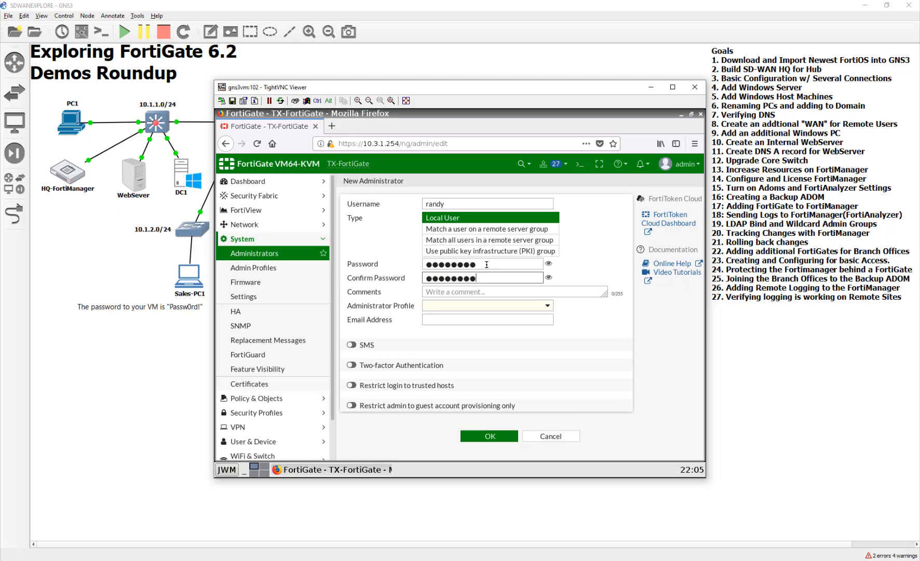
click(487, 305)
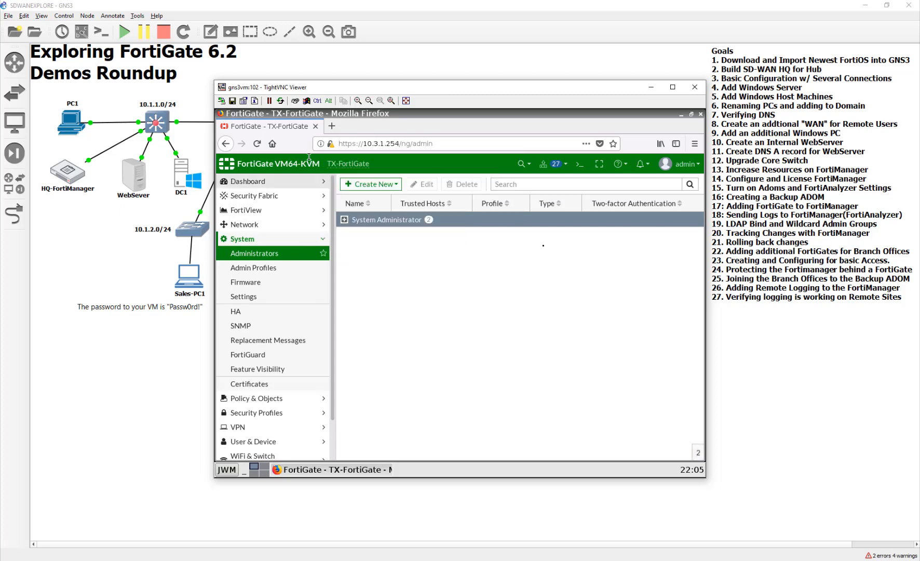
mouse_move(259, 225)
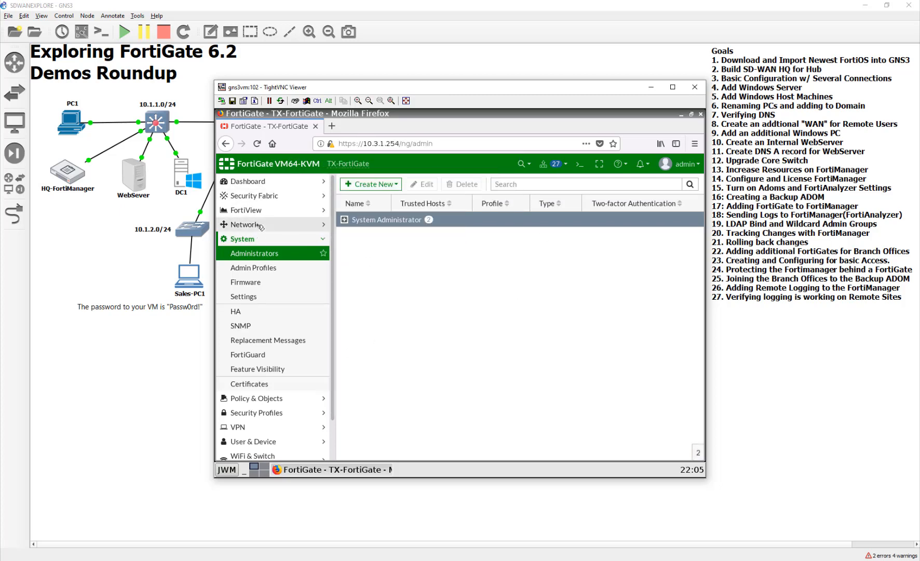
Enable FortiAnalyzer logging via FortiManager 10.200.1.10, without certificate verification, uploading in real time
click(254, 196)
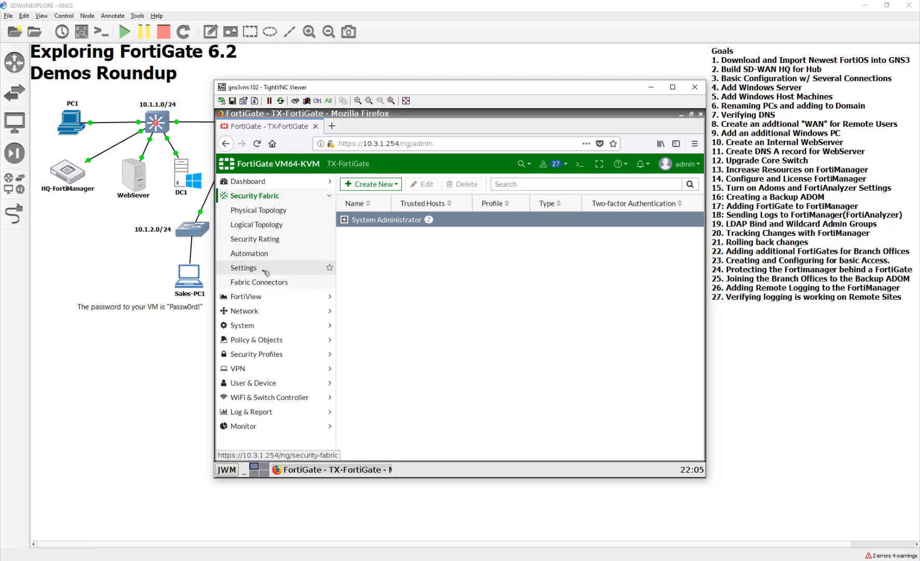
click(243, 268)
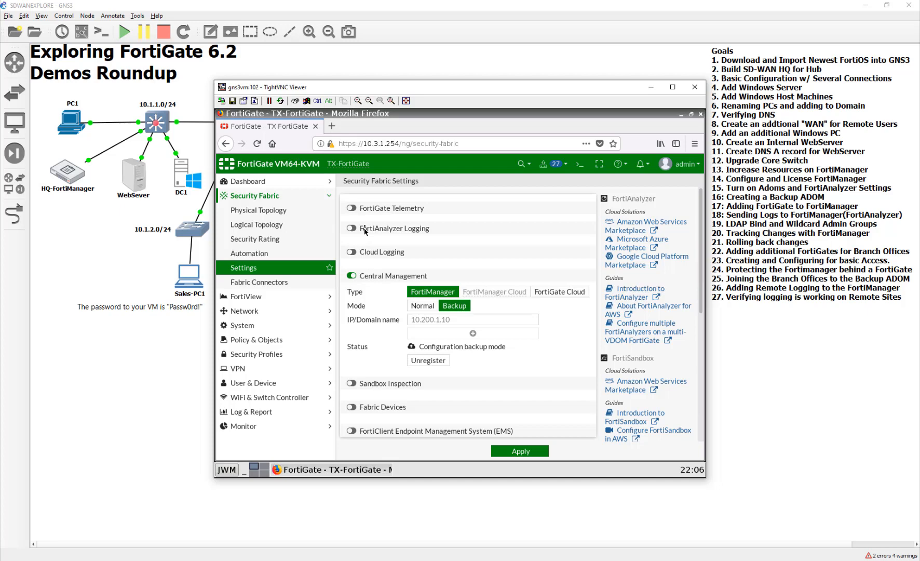
click(351, 228)
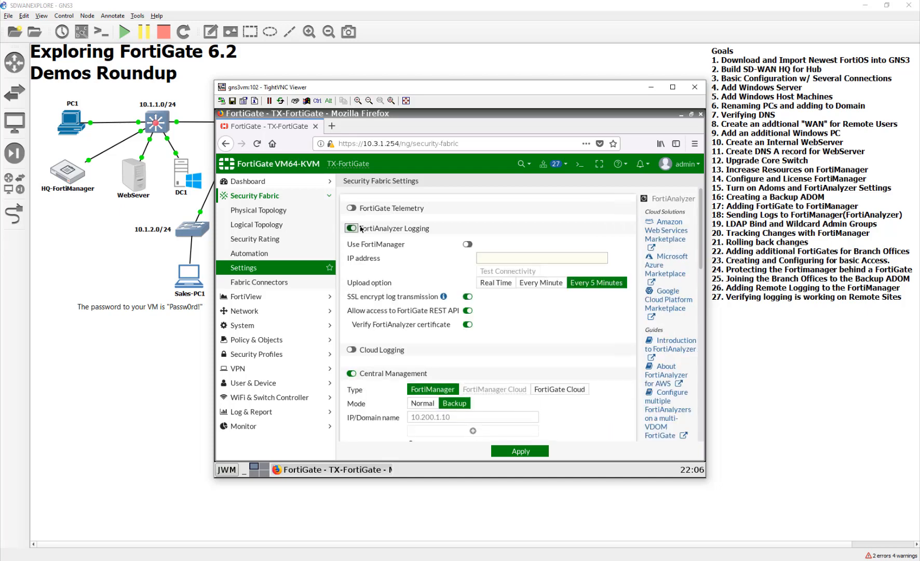
click(467, 325)
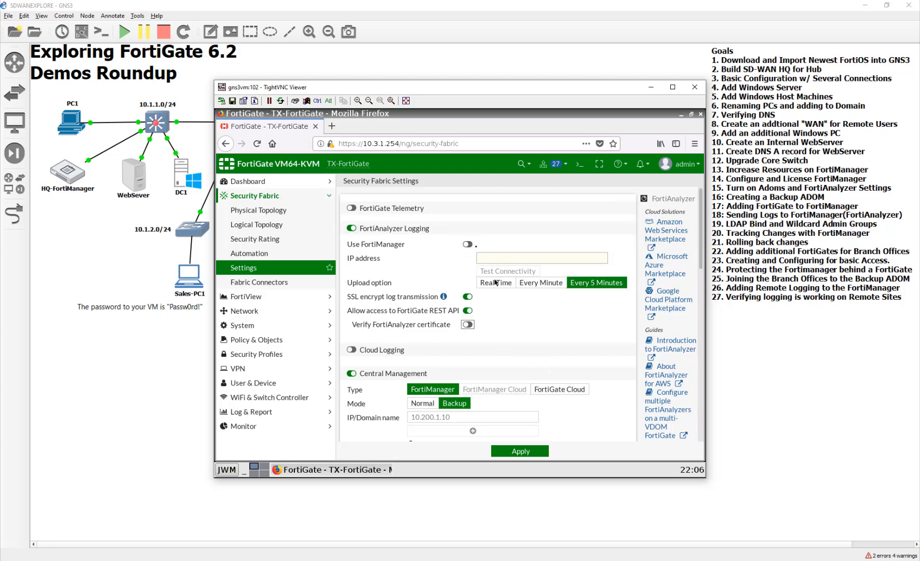
click(467, 244)
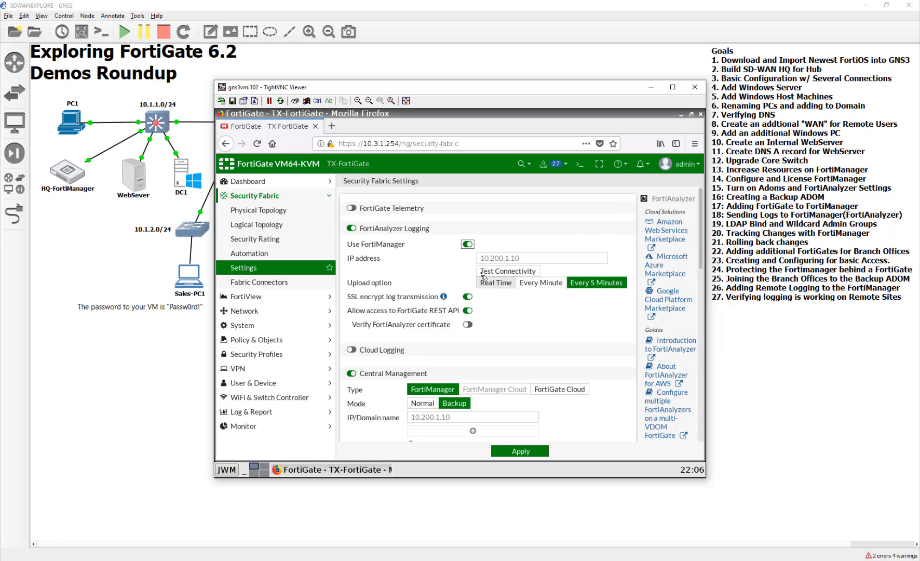
mouse_move(488, 271)
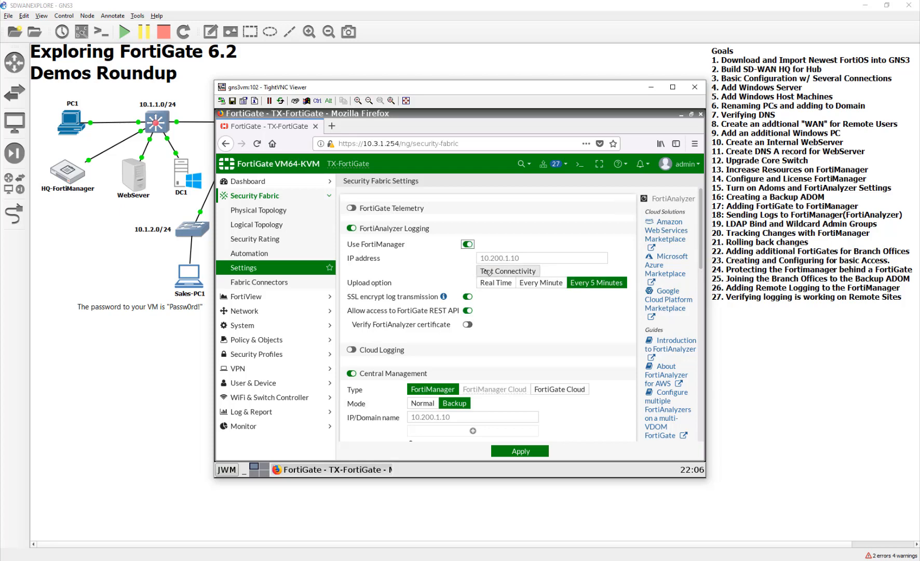
click(467, 244)
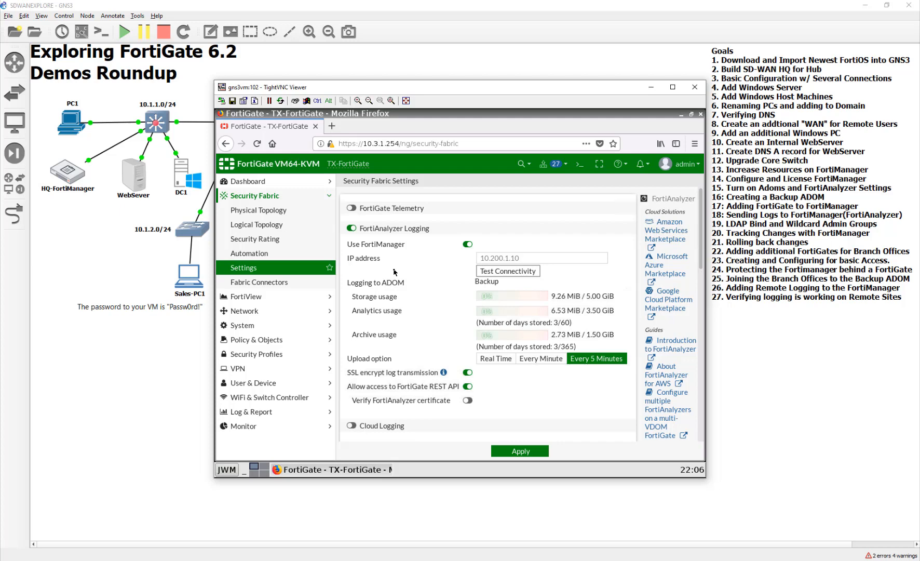
click(496, 358)
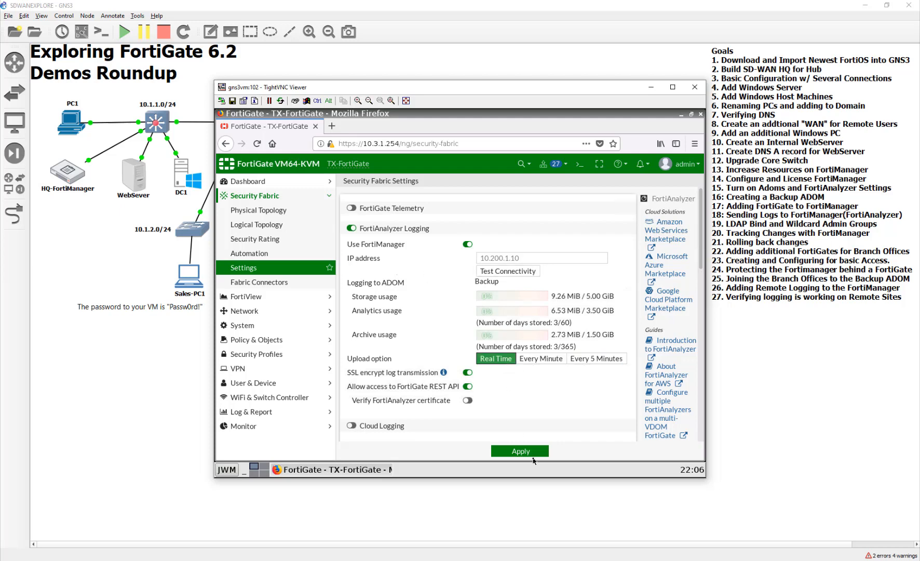
click(520, 451)
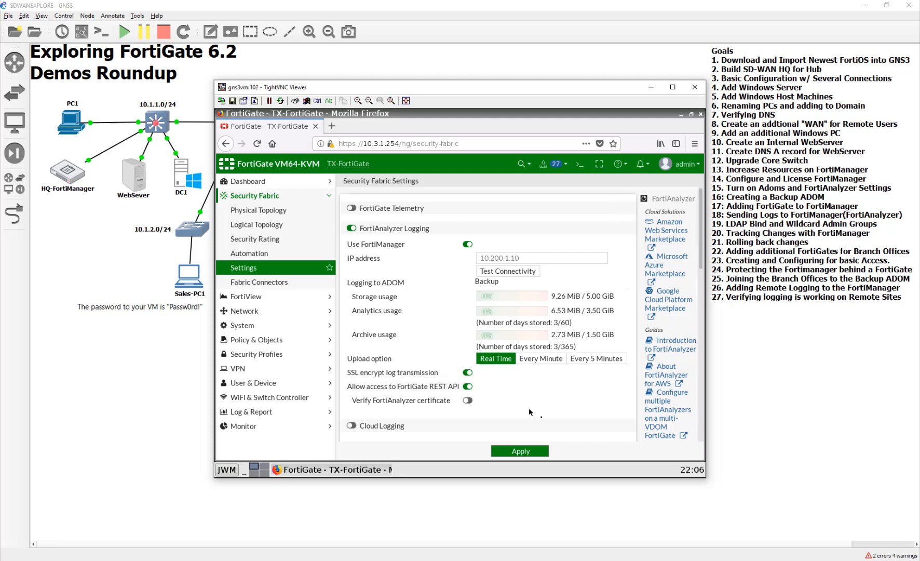
Close TX-FortiGate, then list Backup ADOM logging devices and select NYC-FortiGate
click(520, 452)
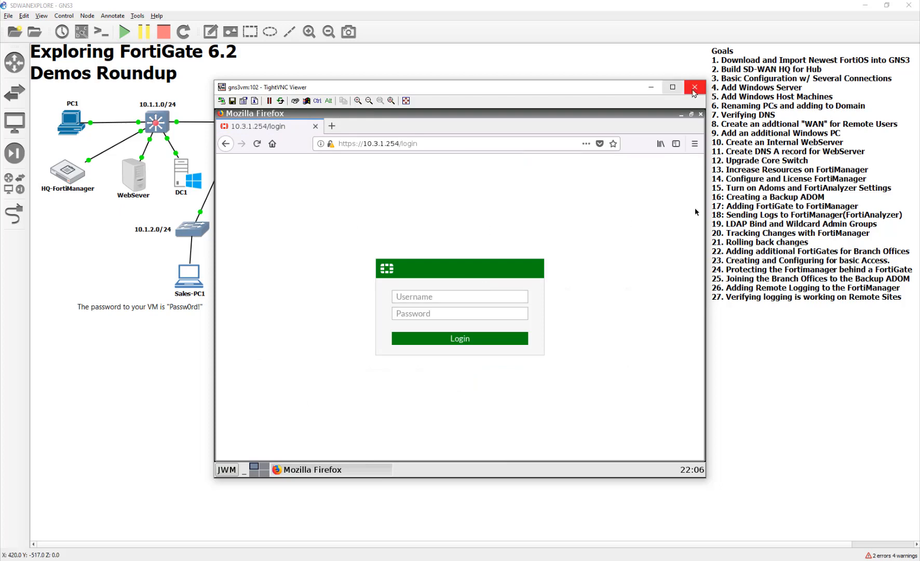
click(695, 87)
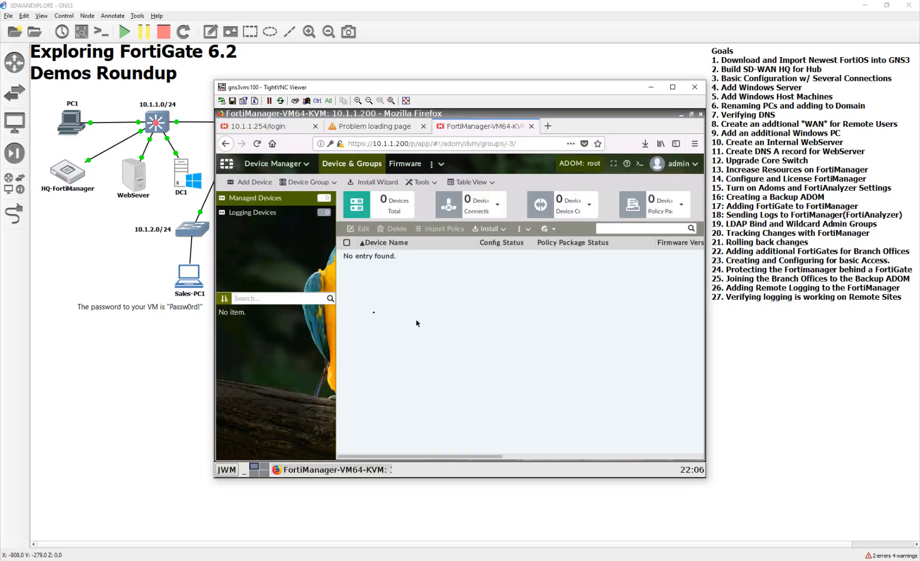
mouse_move(439, 423)
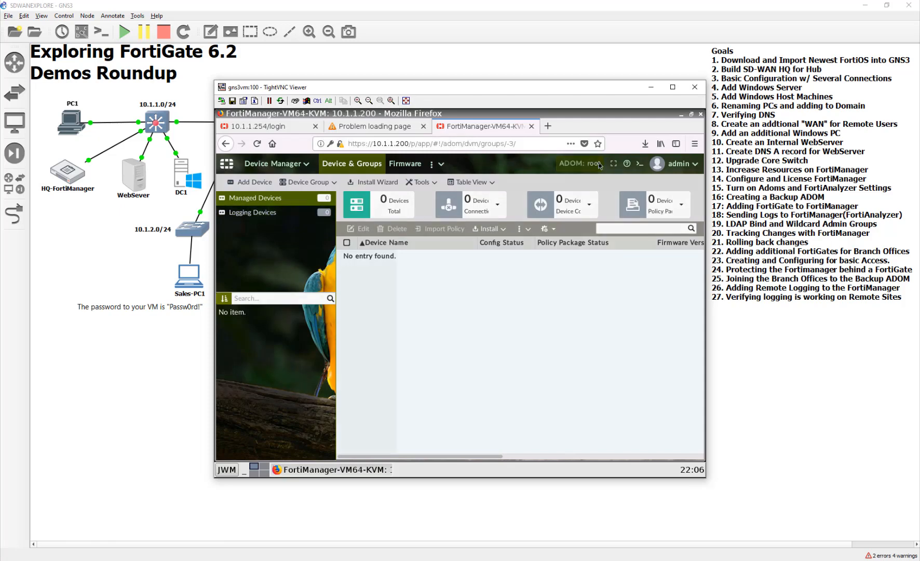
click(582, 163)
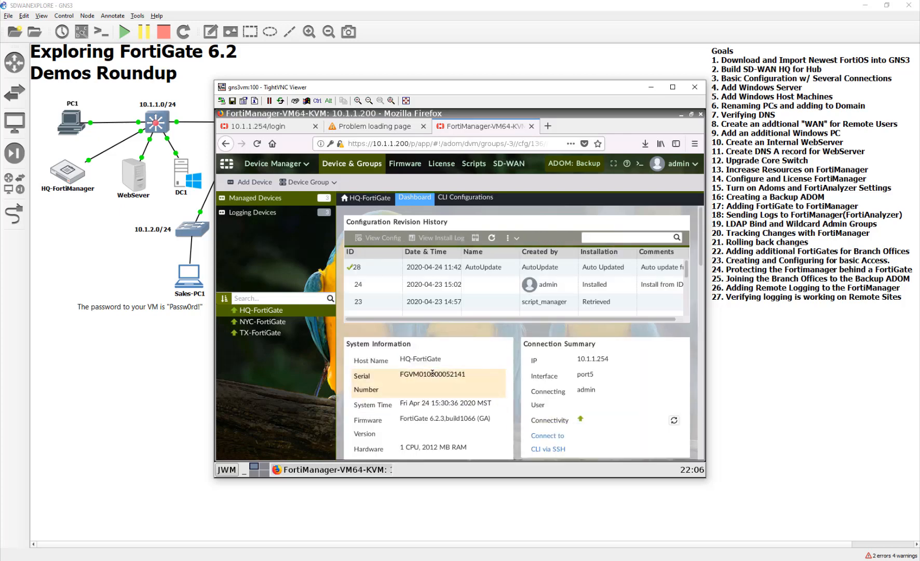
scroll(down, 3)
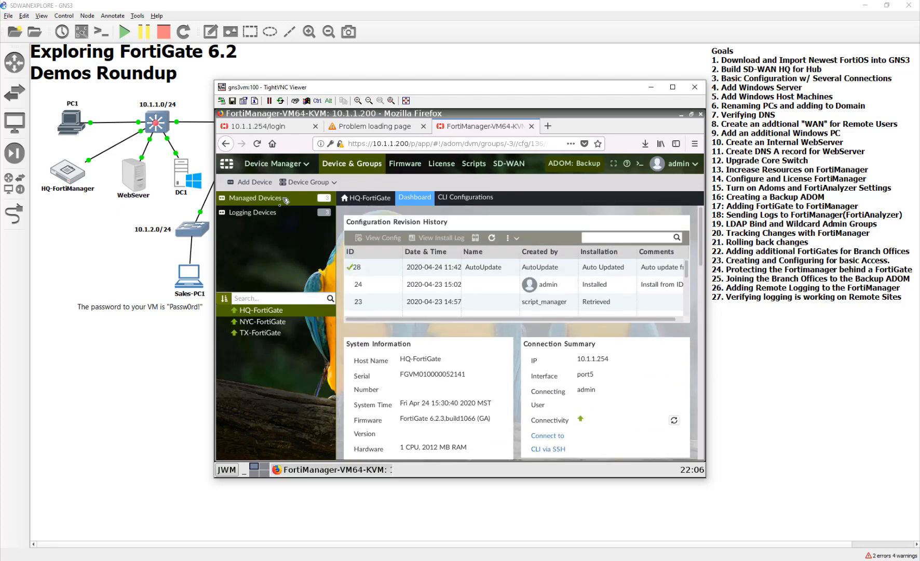
click(254, 198)
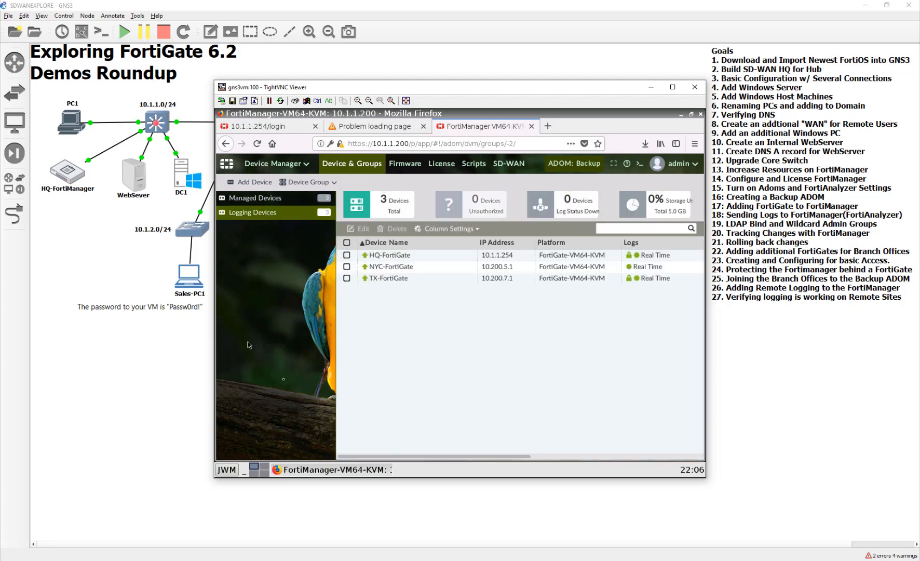
mouse_move(501, 299)
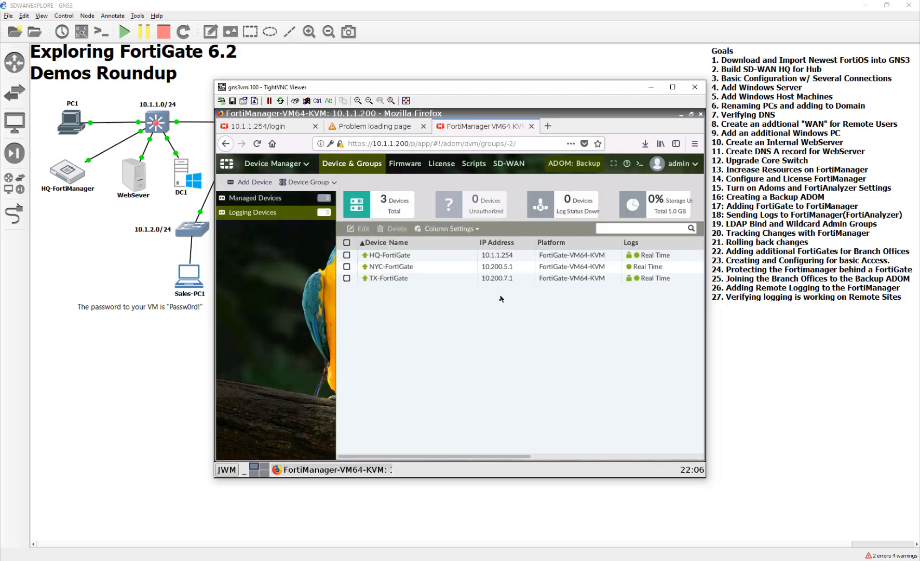
click(346, 266)
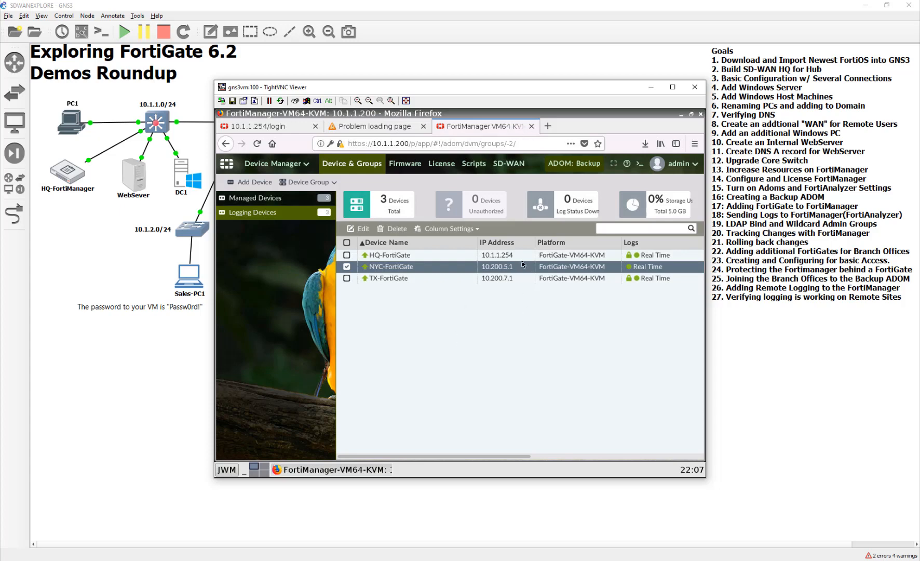
mouse_move(487, 273)
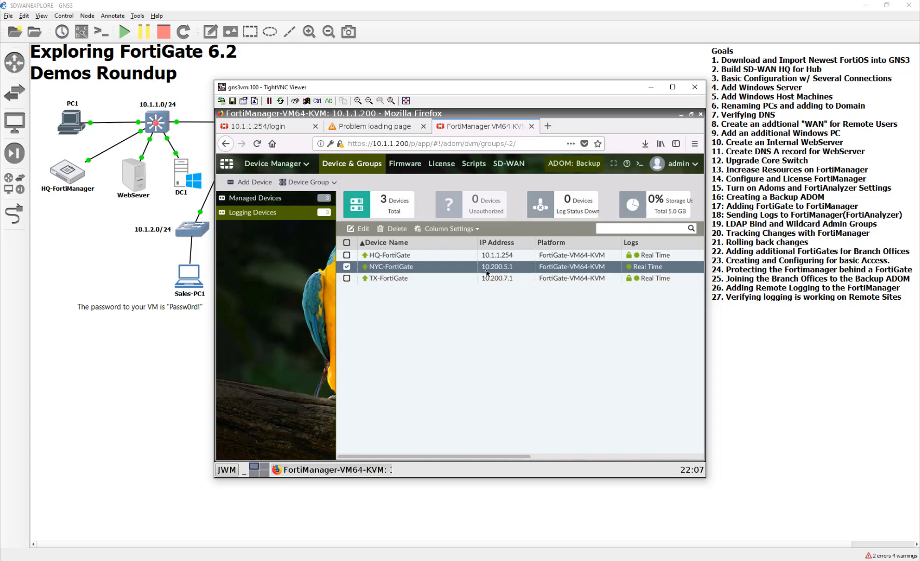
mouse_move(453, 94)
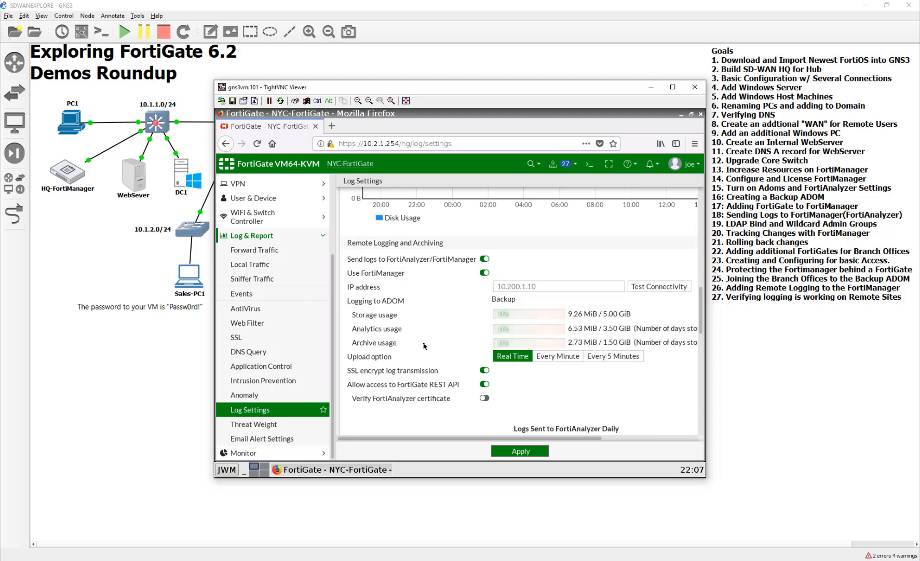
Toggle SSL log encryption off and on, reapply logging, and return to FortiManager
click(484, 370)
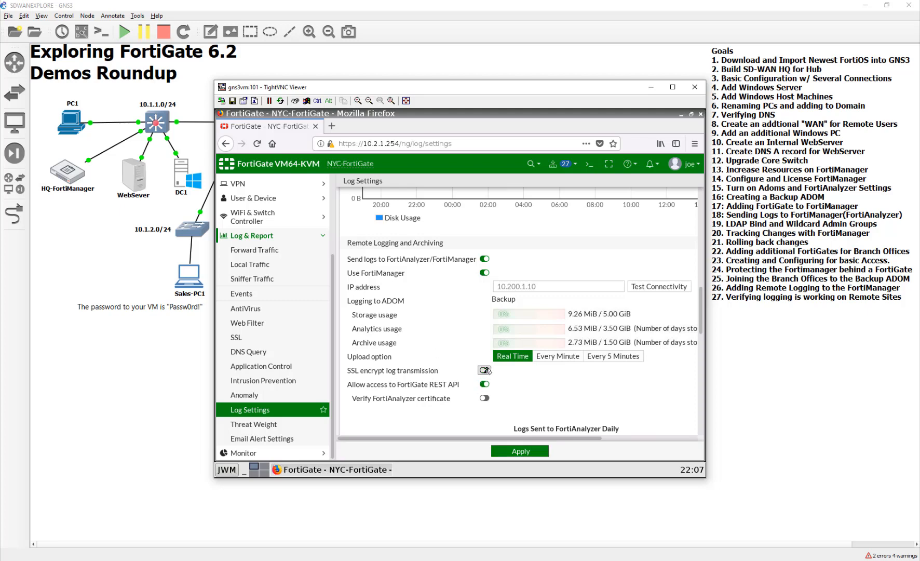
click(484, 371)
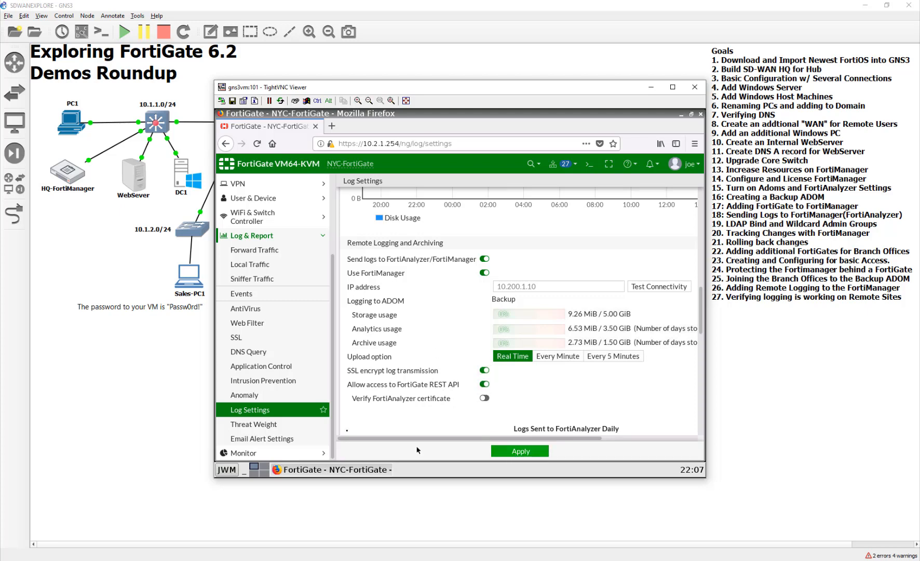
click(520, 450)
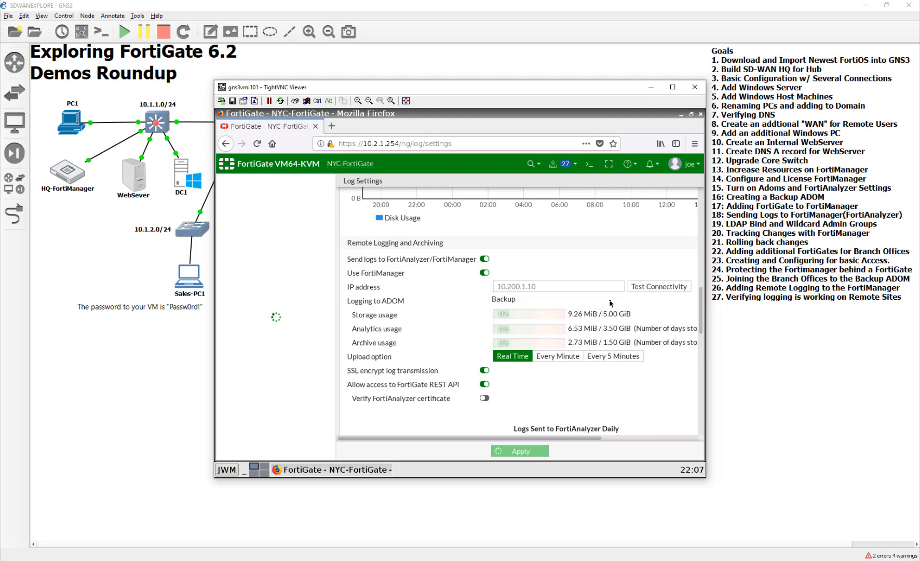
click(520, 451)
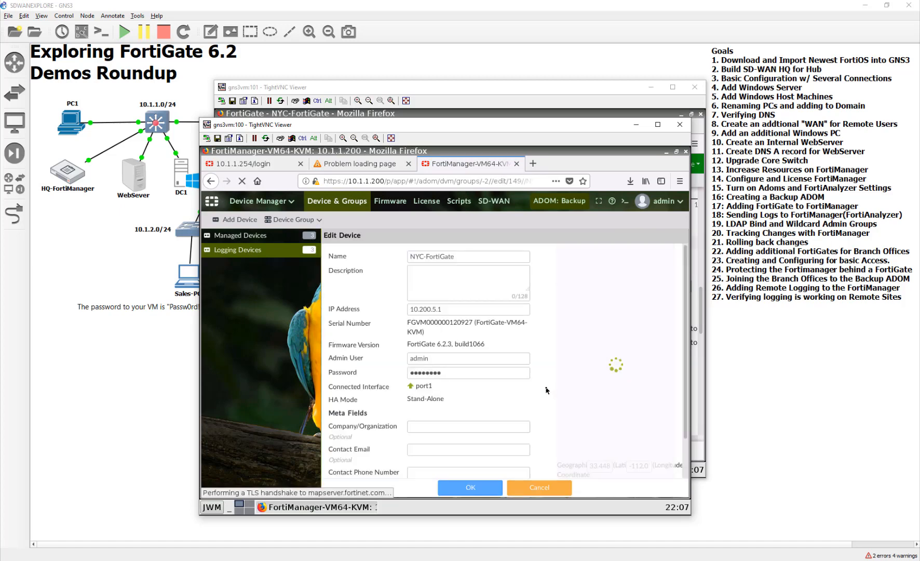
Zoom the map to the northeast, drag NYC-FortiGate's marker onto New York, and save
scroll(down, 3)
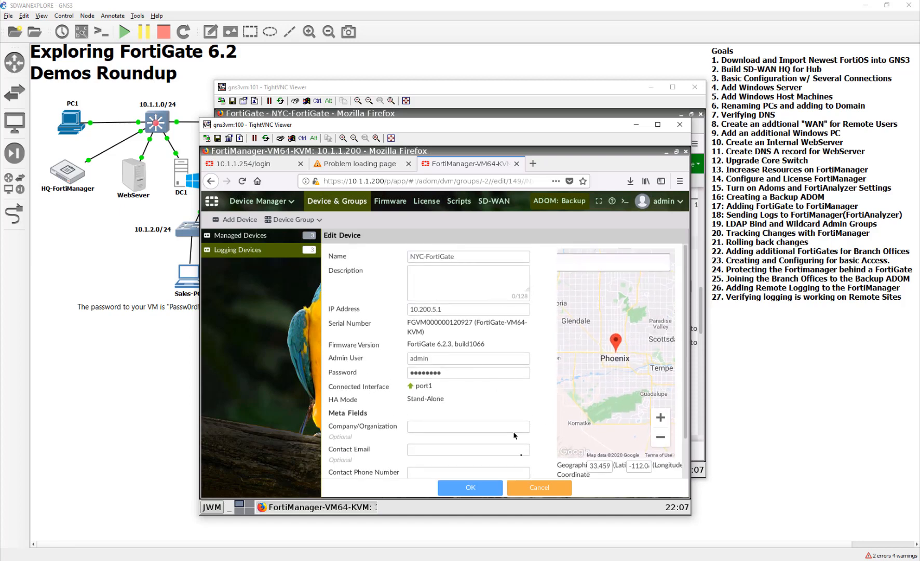
click(661, 437)
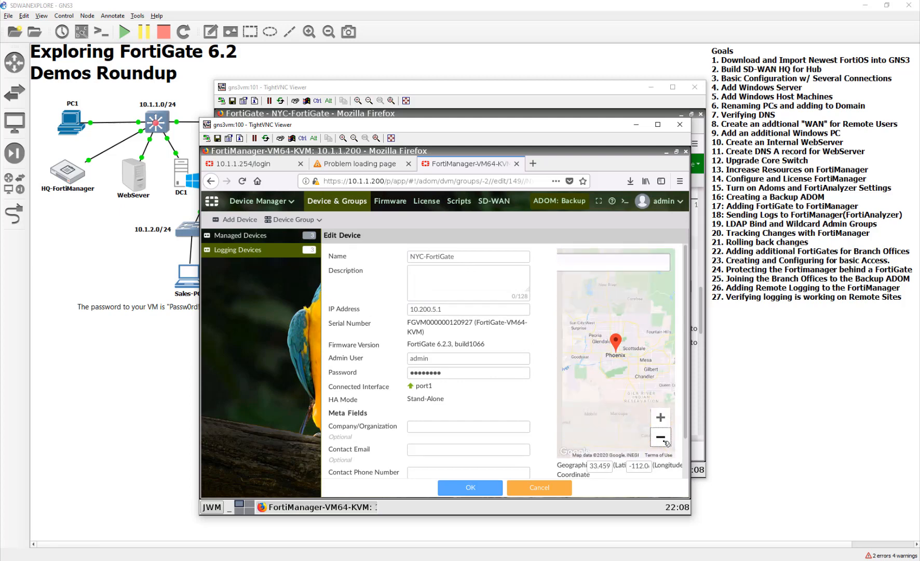
click(660, 437)
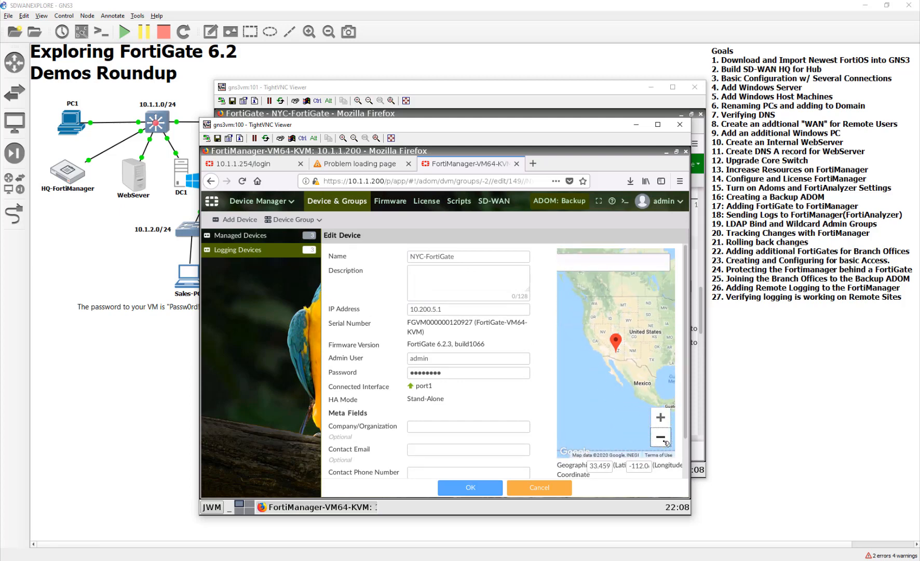
click(661, 437)
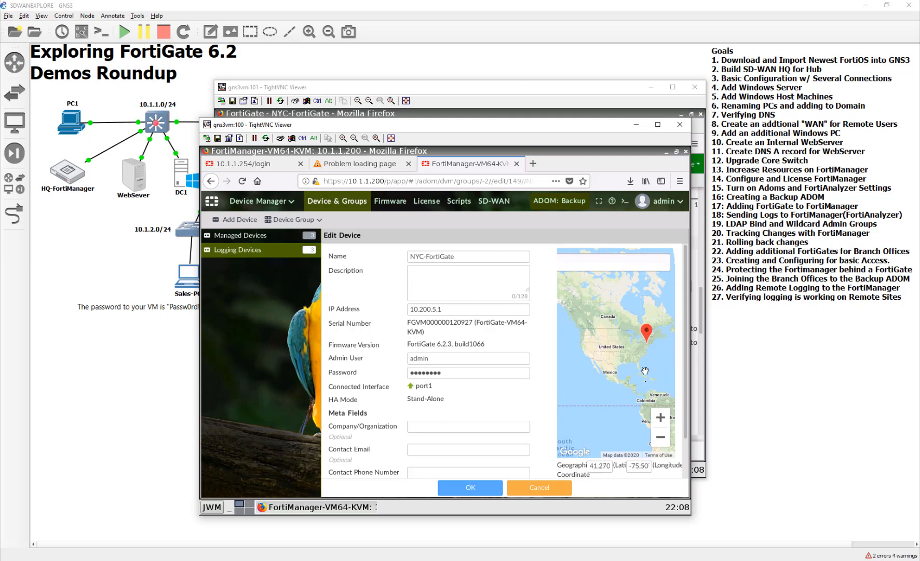
click(660, 417)
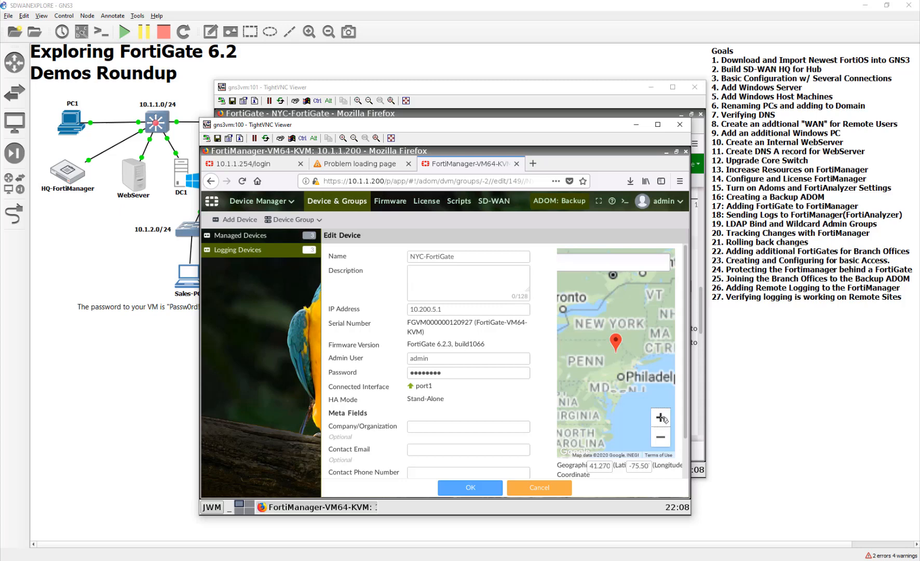
click(661, 417)
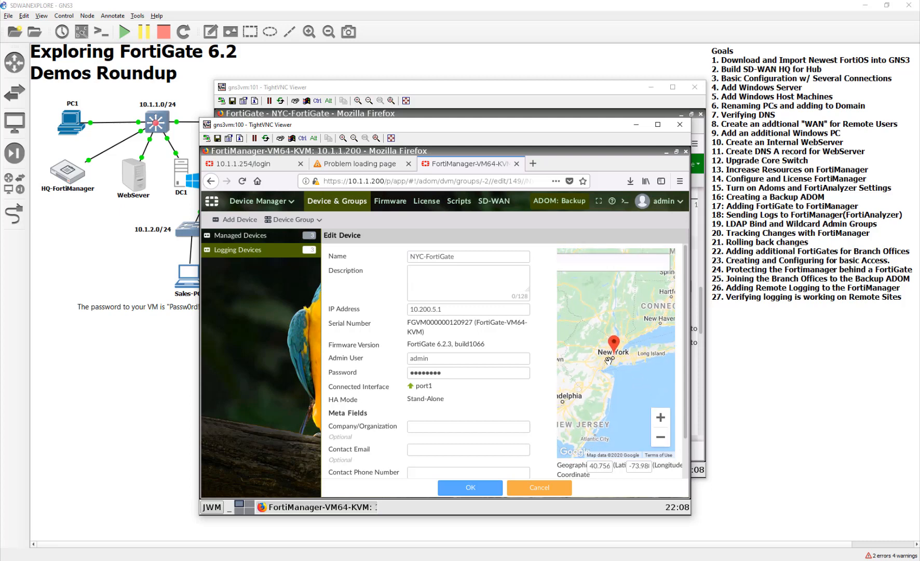
drag(614, 342, 610, 349)
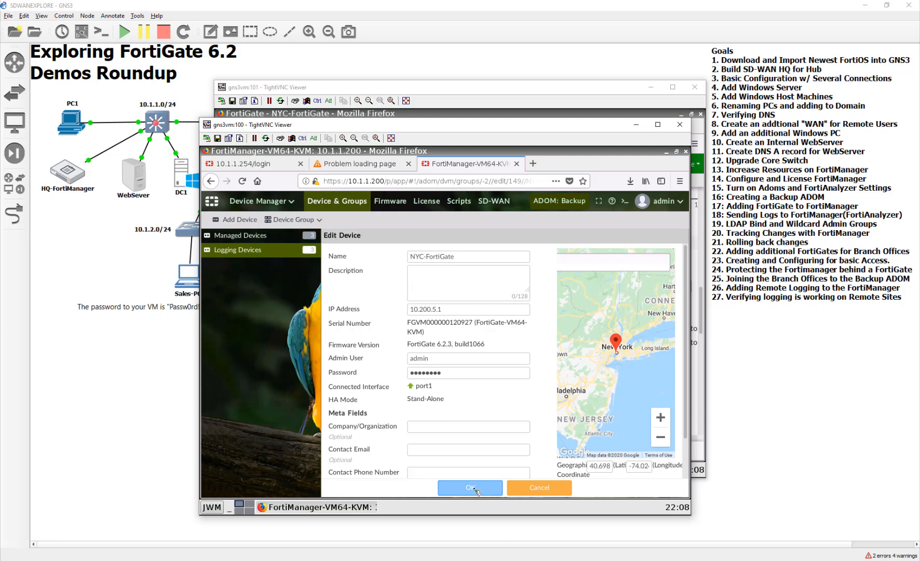
click(470, 488)
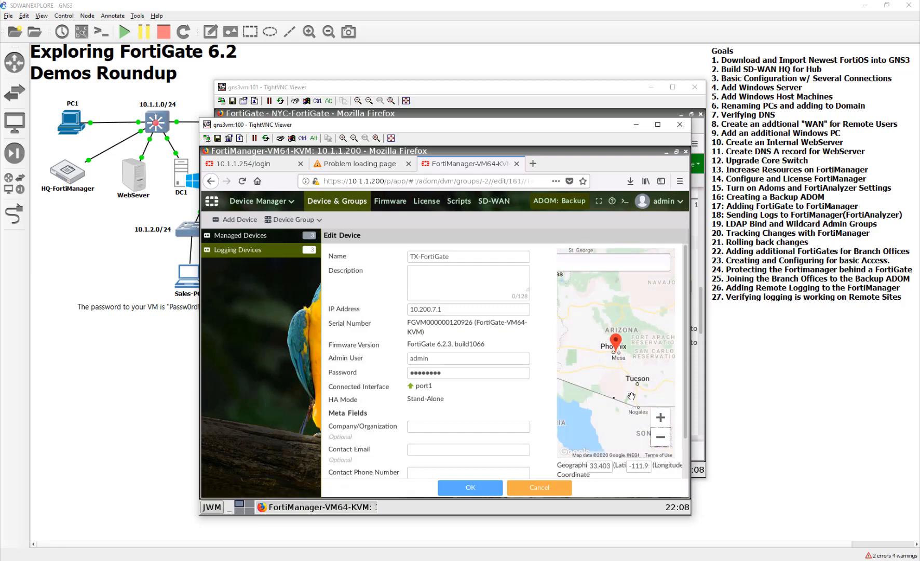
Drag TX-FortiGate's map marker from Phoenix to Dallas and save the location
drag(613, 346, 678, 332)
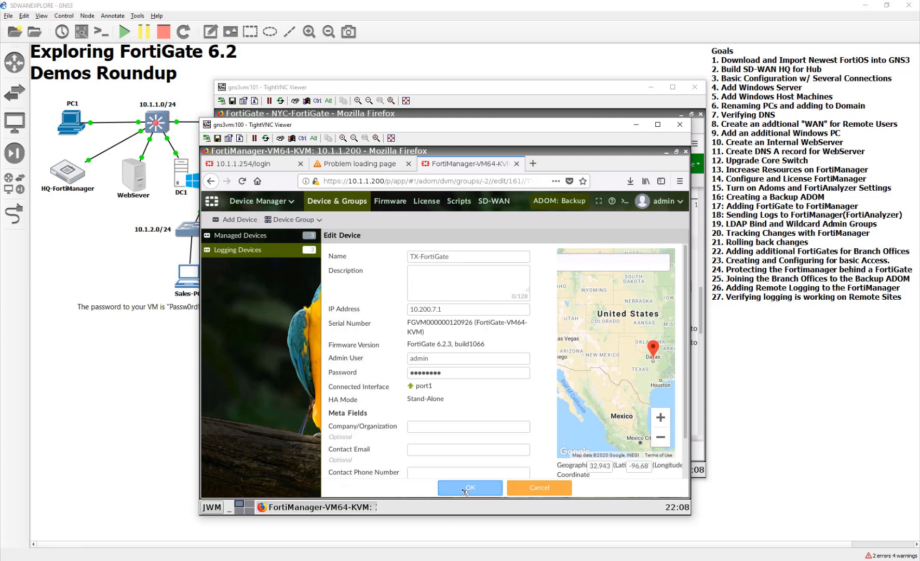
click(470, 487)
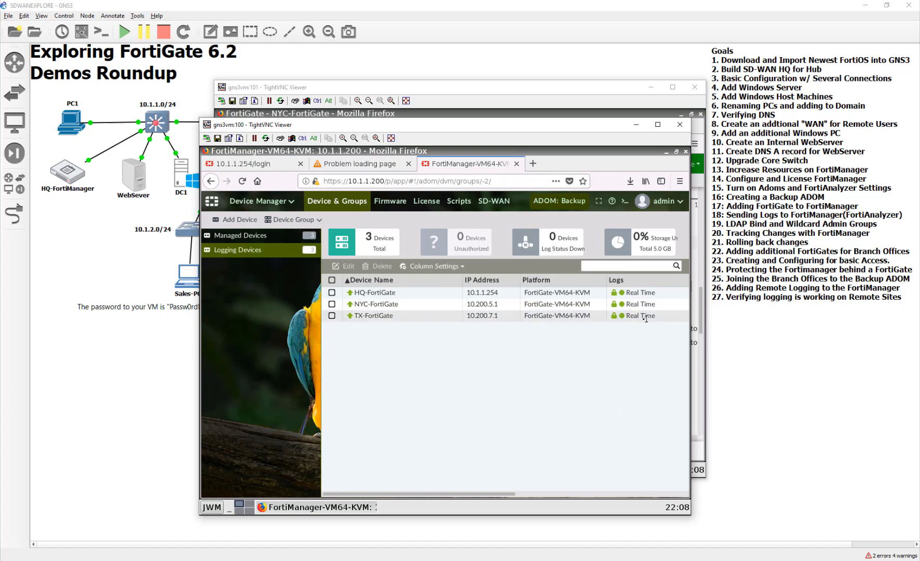
mouse_move(334, 239)
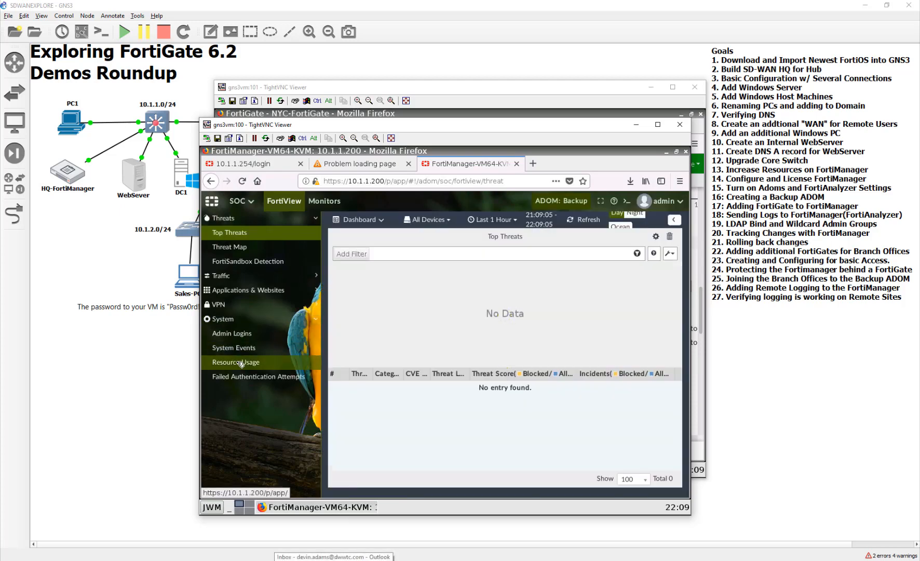
Show the Admin Logins report limited to the last 5 minutes
click(232, 334)
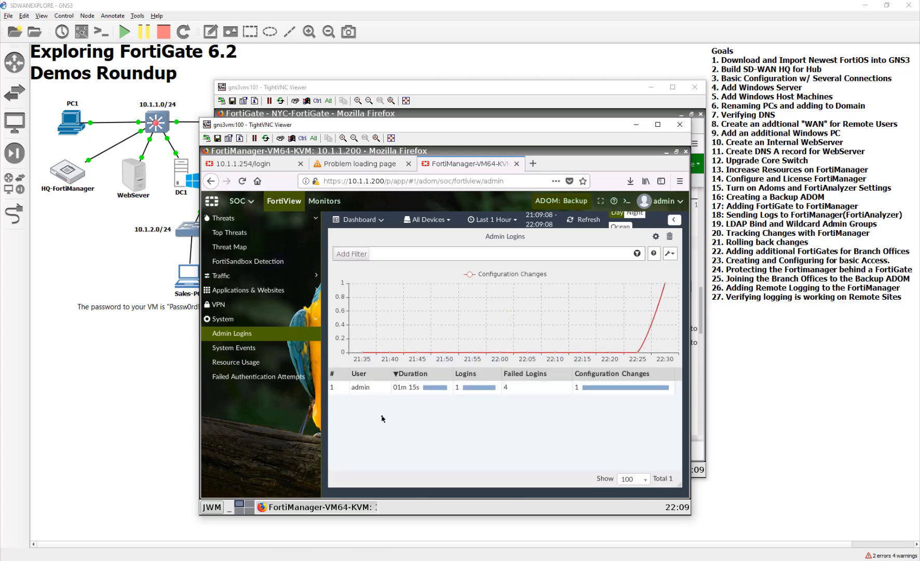
mouse_move(559, 396)
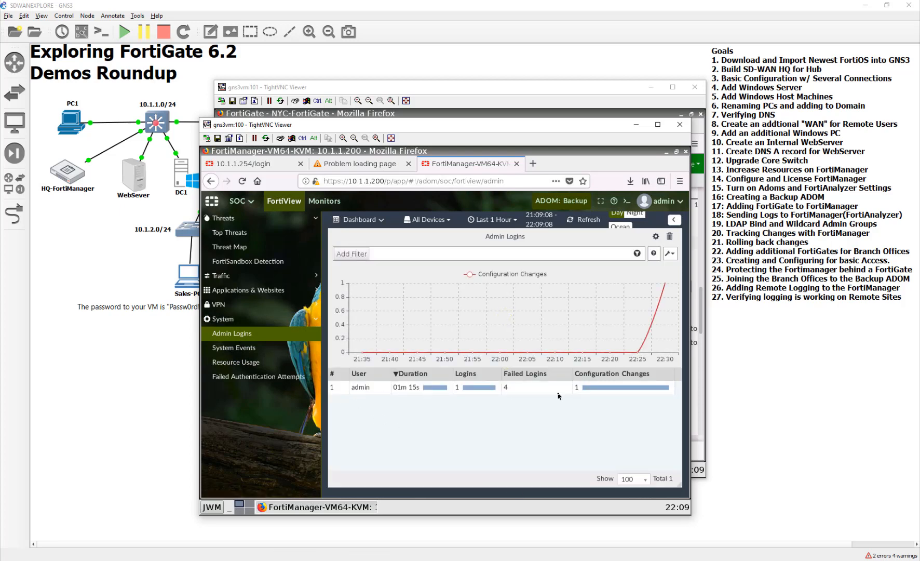
click(492, 219)
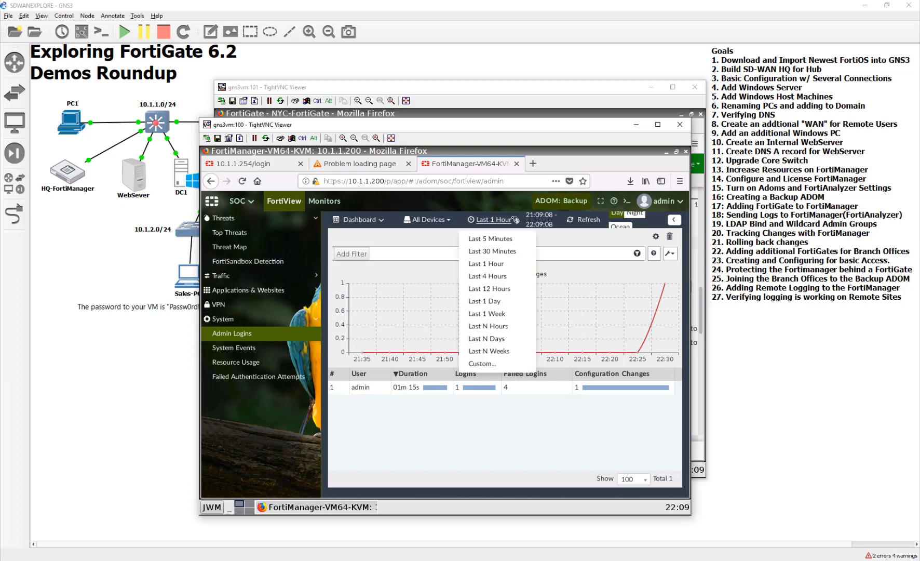
click(490, 239)
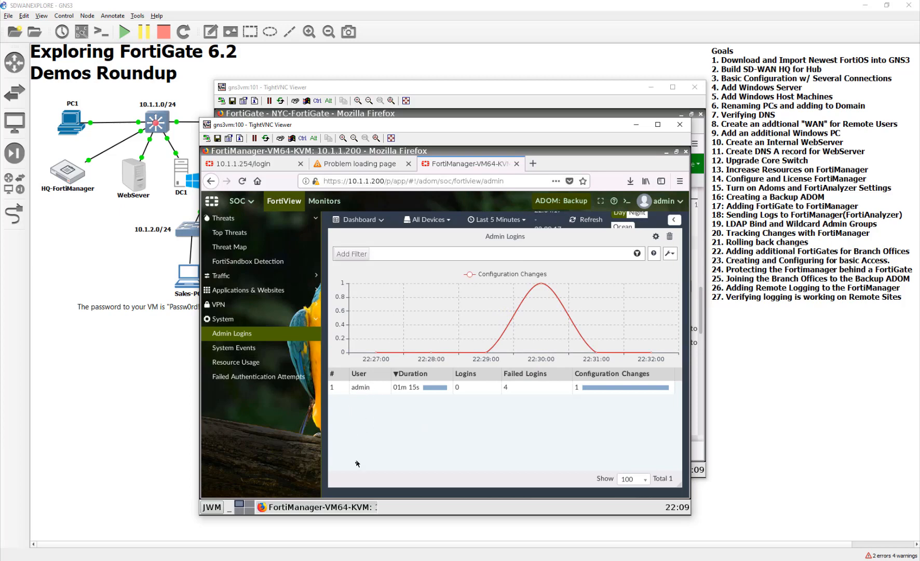
mouse_move(291, 378)
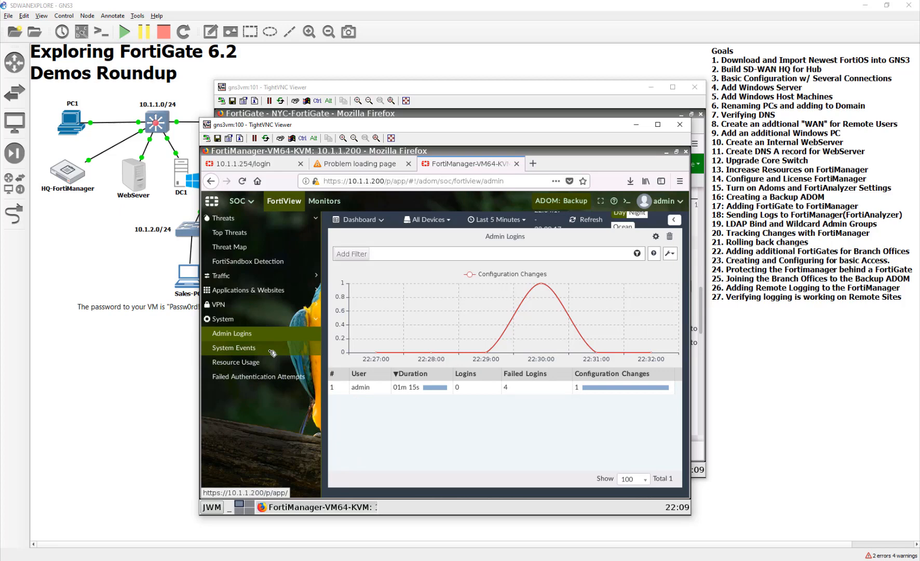
Check System Events filtered by device, revisit Admin Logins, then open Top Threats
click(233, 348)
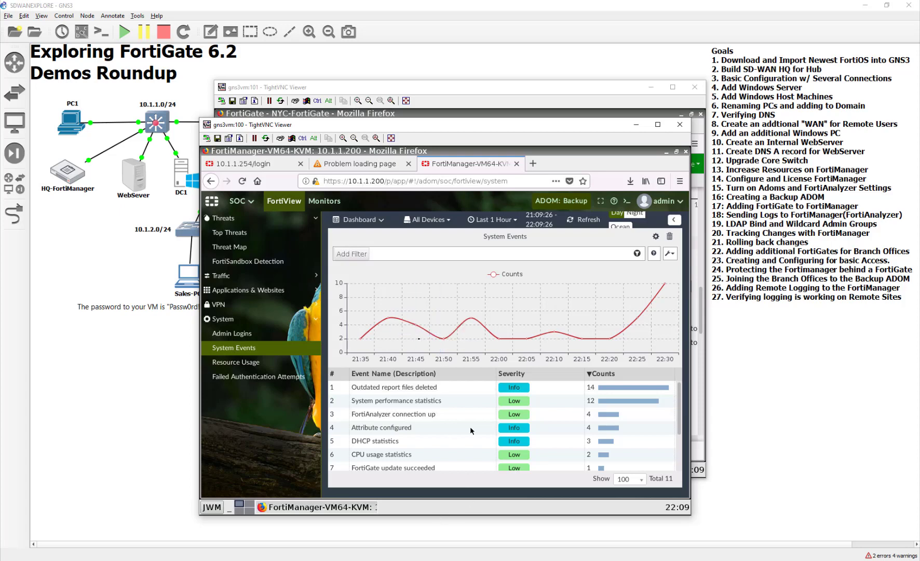
mouse_move(442, 220)
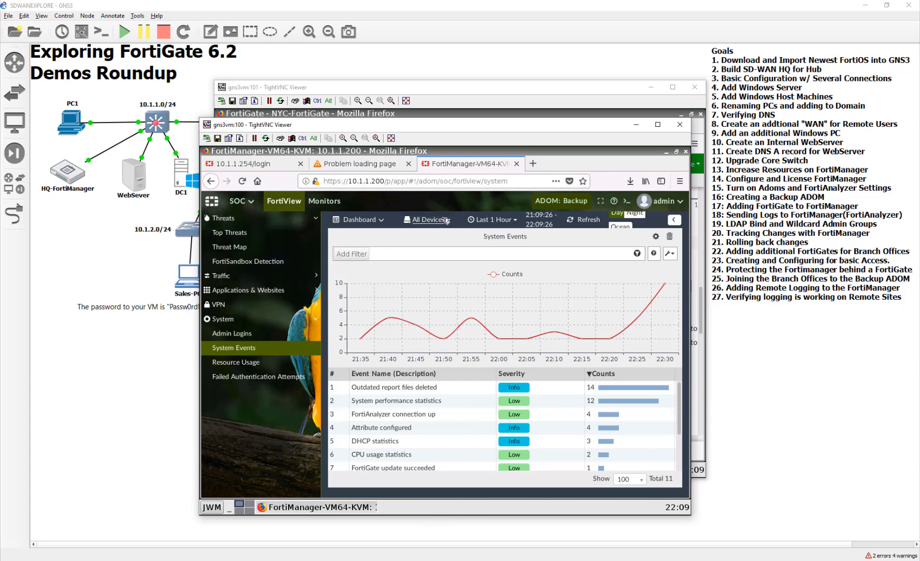
click(428, 220)
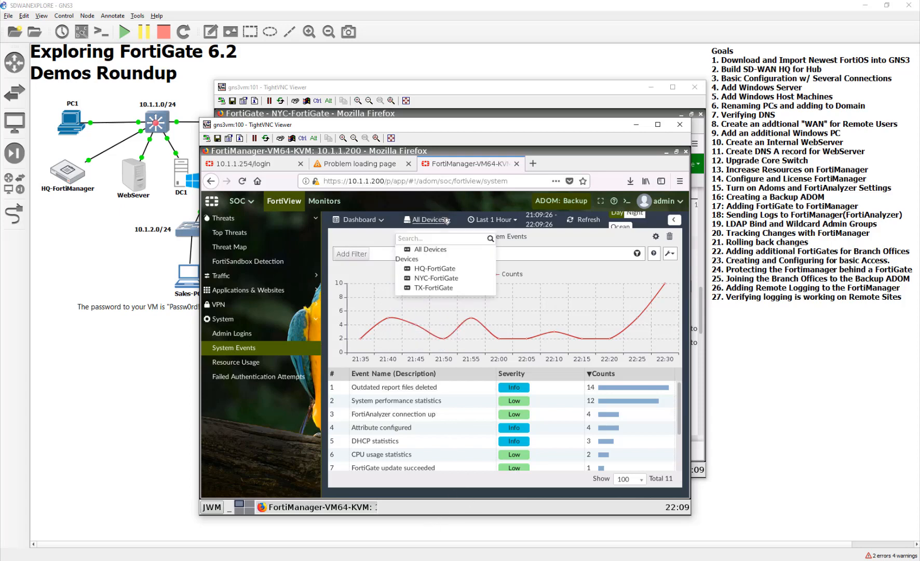
click(232, 333)
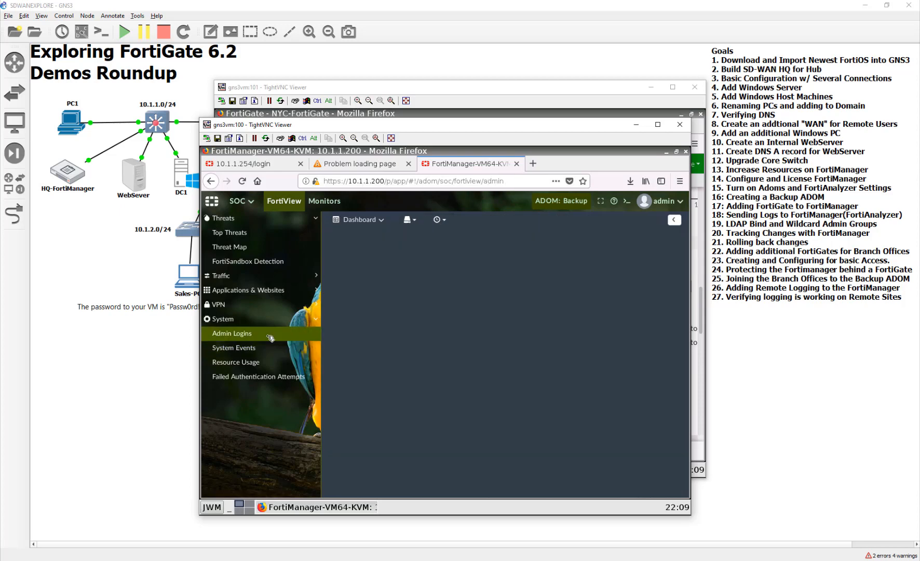
click(232, 334)
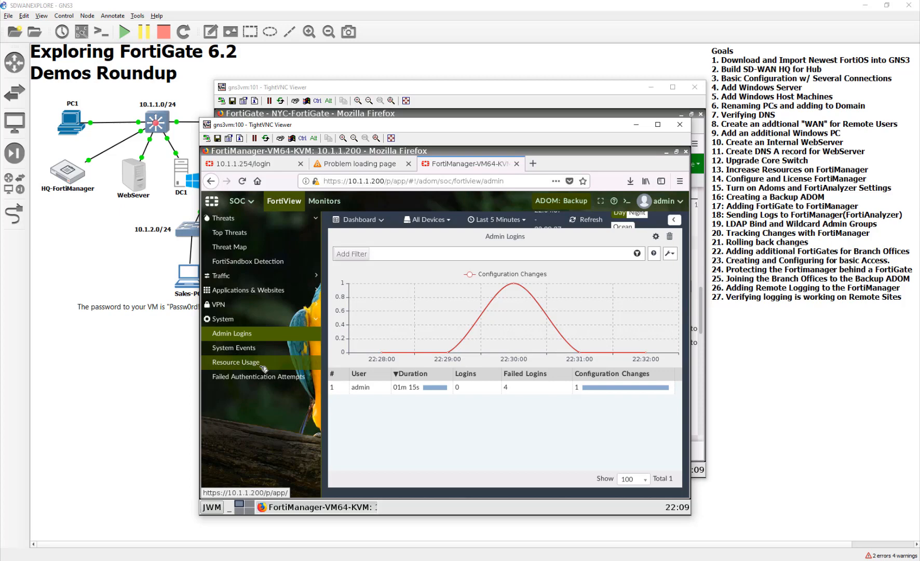
click(229, 232)
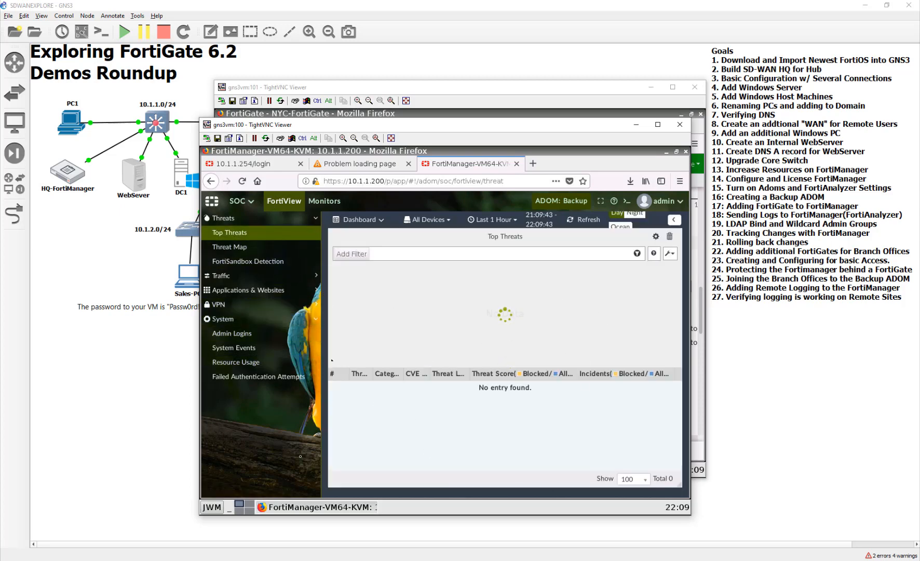
click(230, 247)
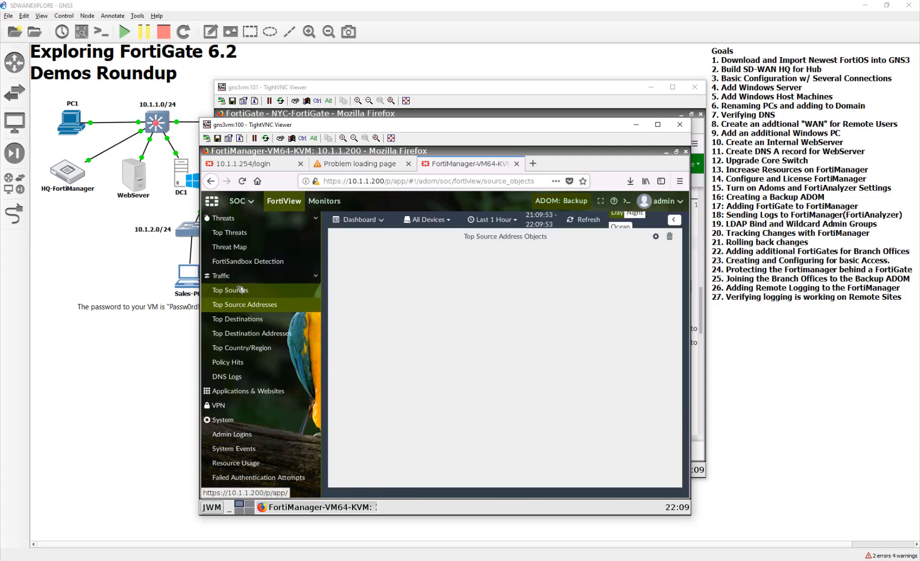
View the Top Sources traffic report, then Top Threats and the FortiSandbox Detection report
click(230, 290)
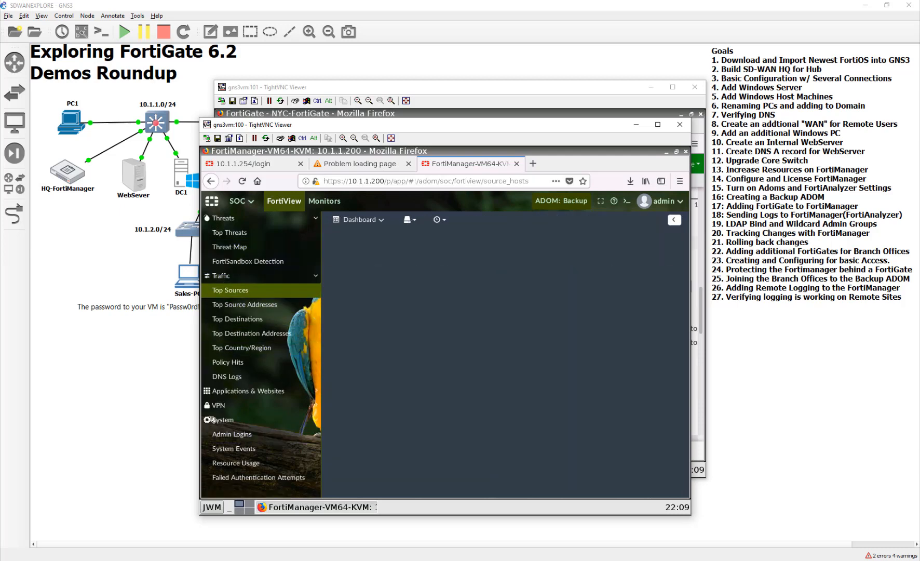
click(230, 289)
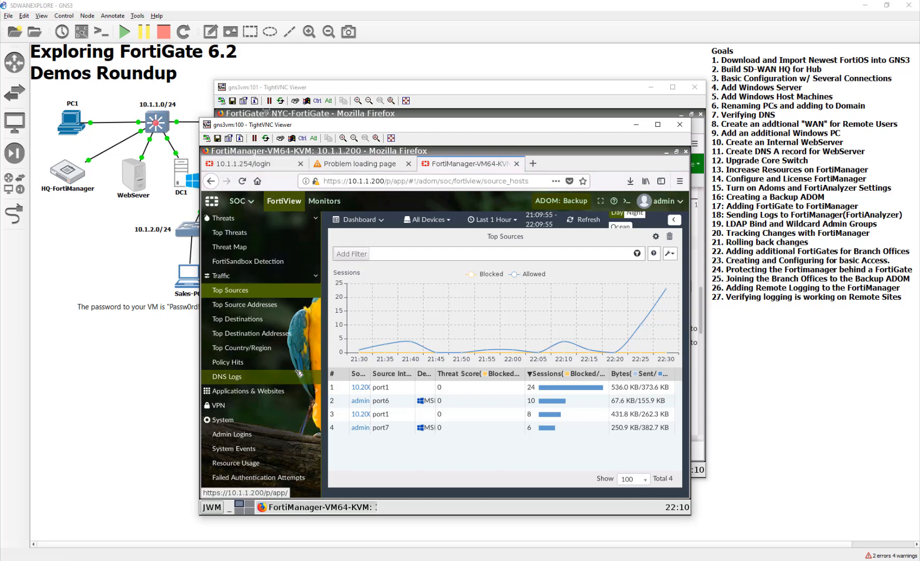
mouse_move(268, 441)
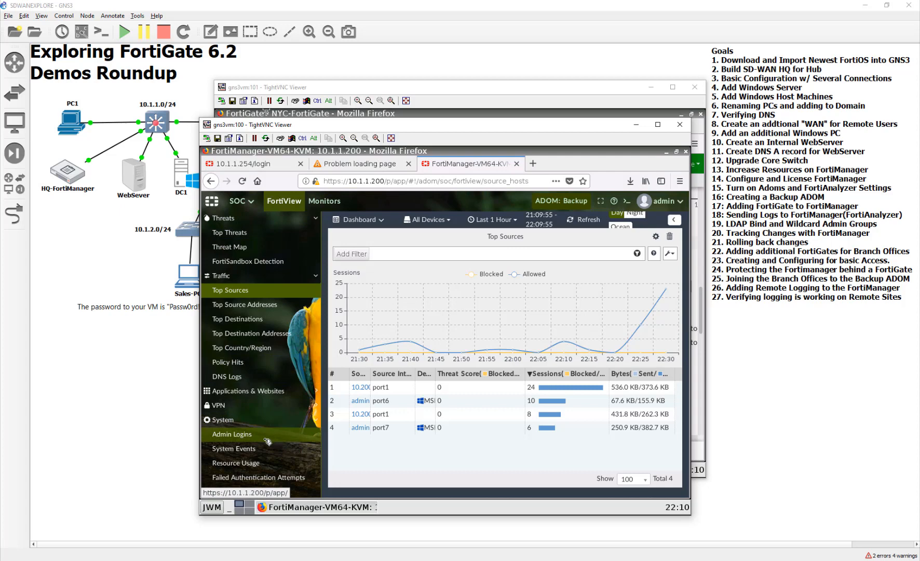
click(229, 232)
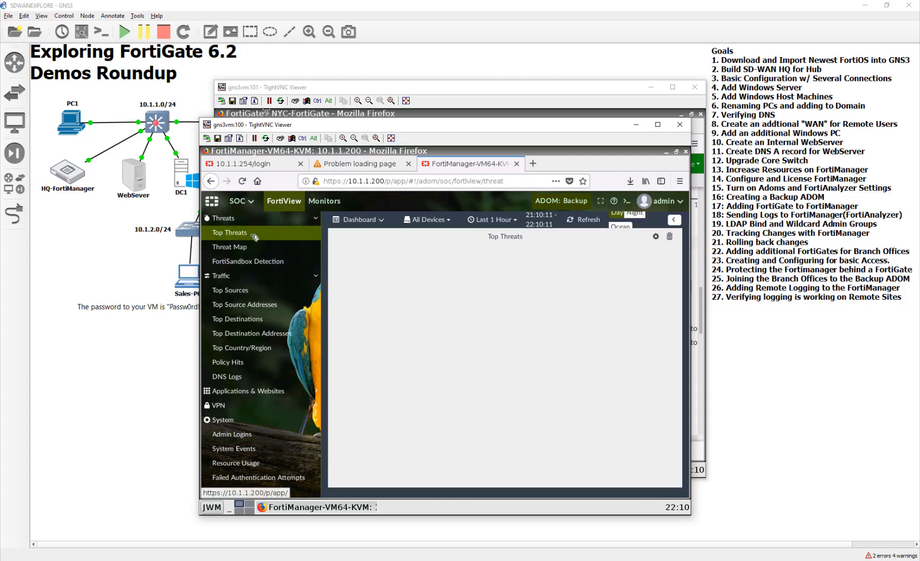
click(248, 262)
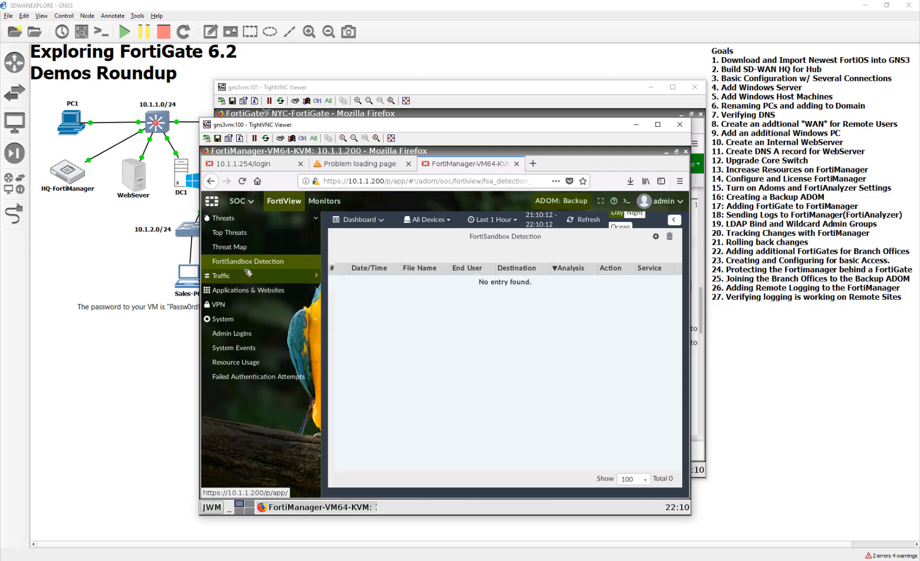
click(229, 232)
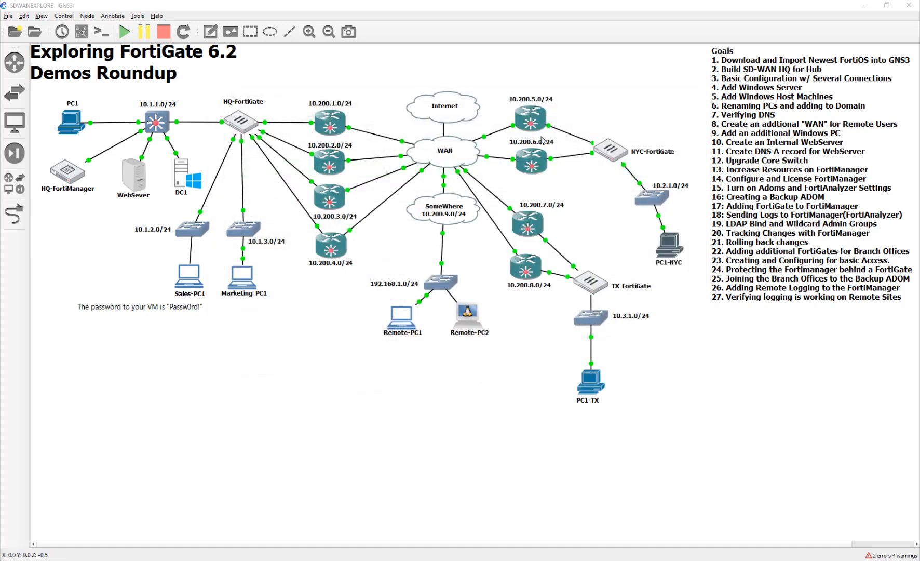
mouse_move(410, 417)
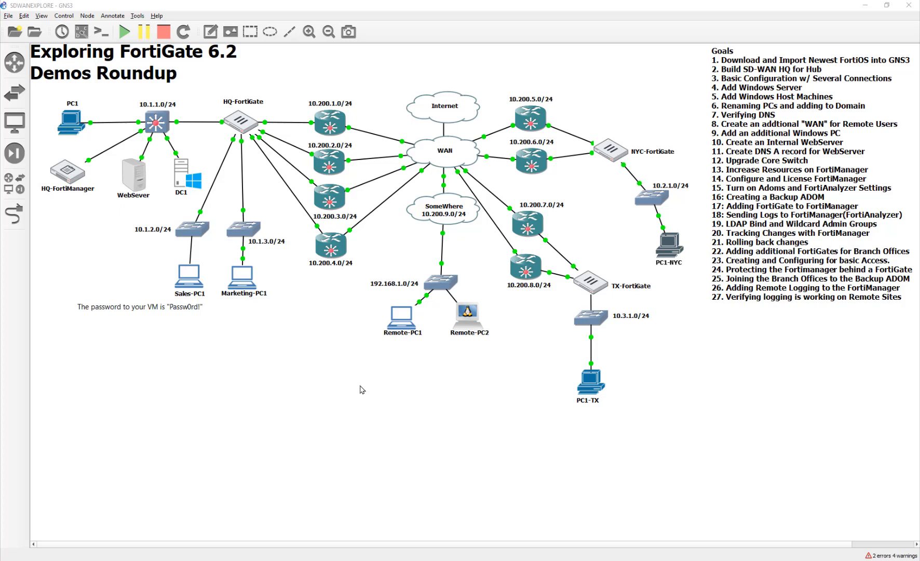
mouse_move(320, 392)
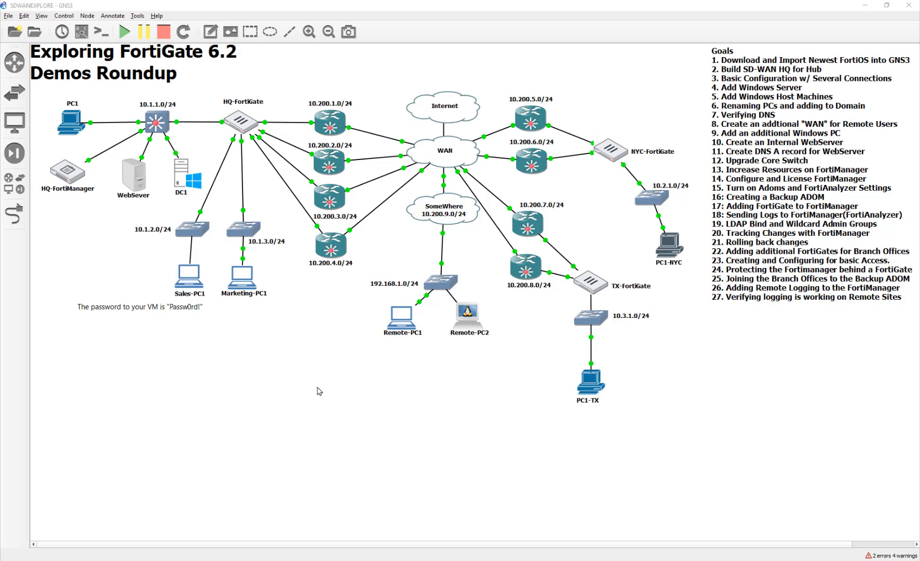
mouse_move(312, 391)
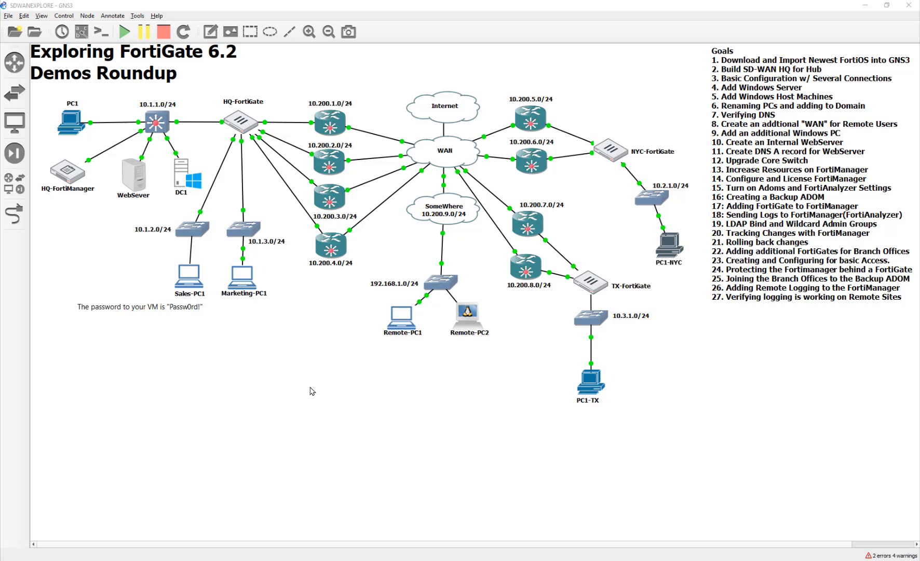
mouse_move(171, 381)
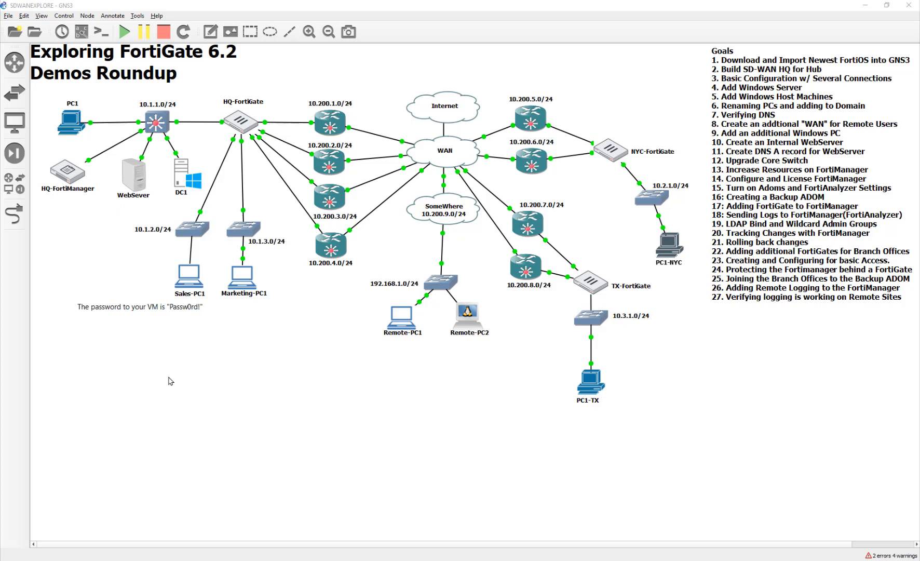